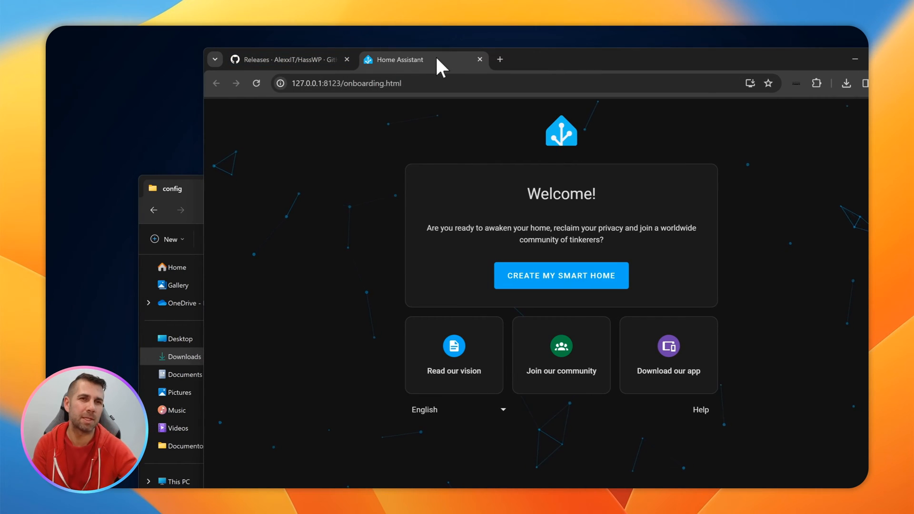
# - Start Create My Smart Home and begin entering a name in the user form
pyautogui.click(560, 275)
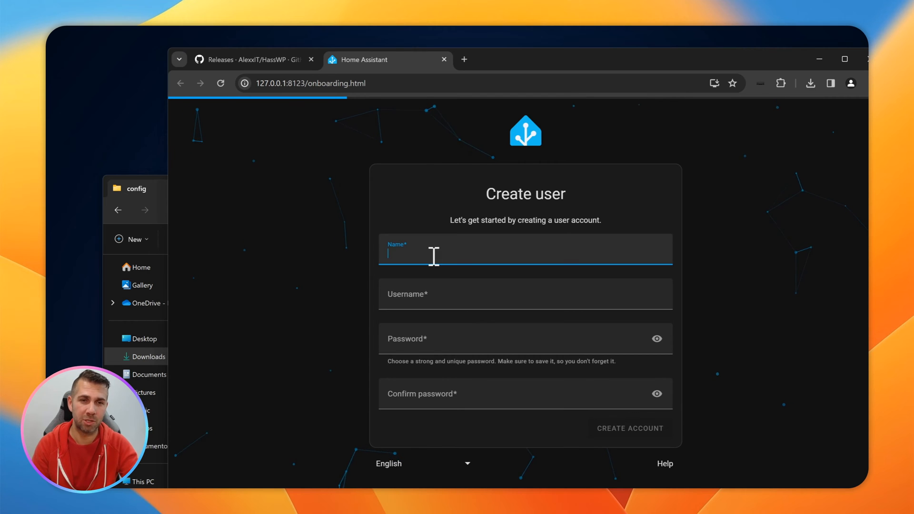
pyautogui.write('R')
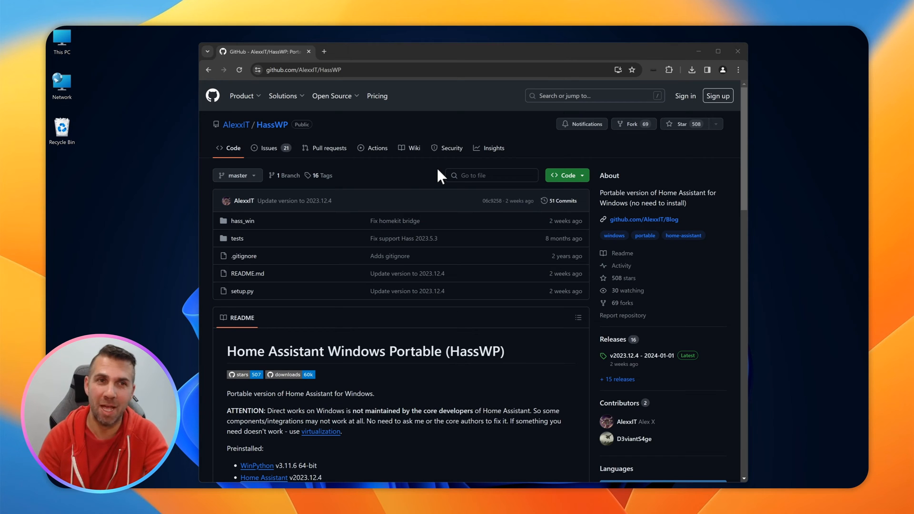
pyautogui.moveTo(401, 137)
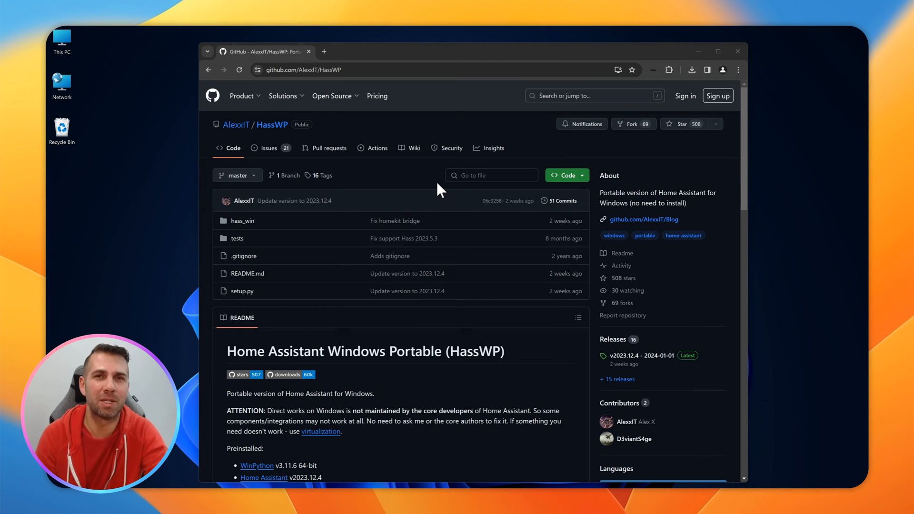
pyautogui.moveTo(421, 177)
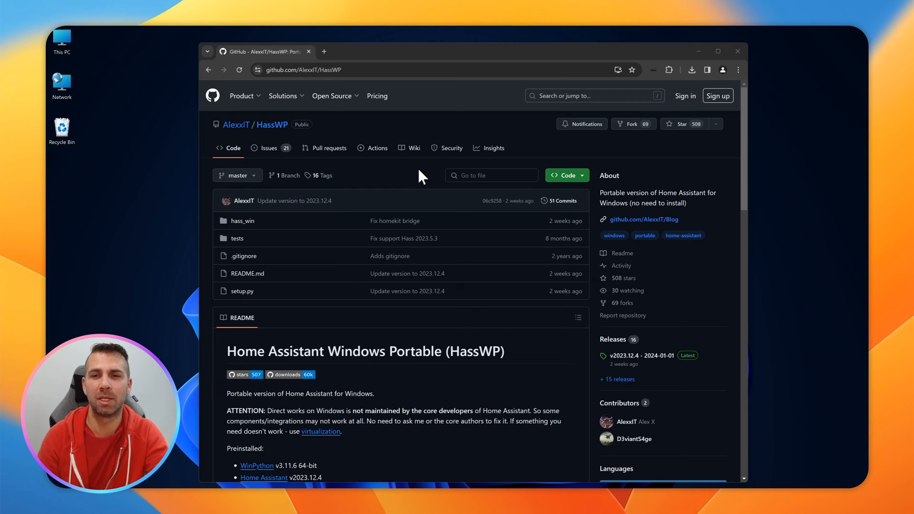
pyautogui.moveTo(612, 339)
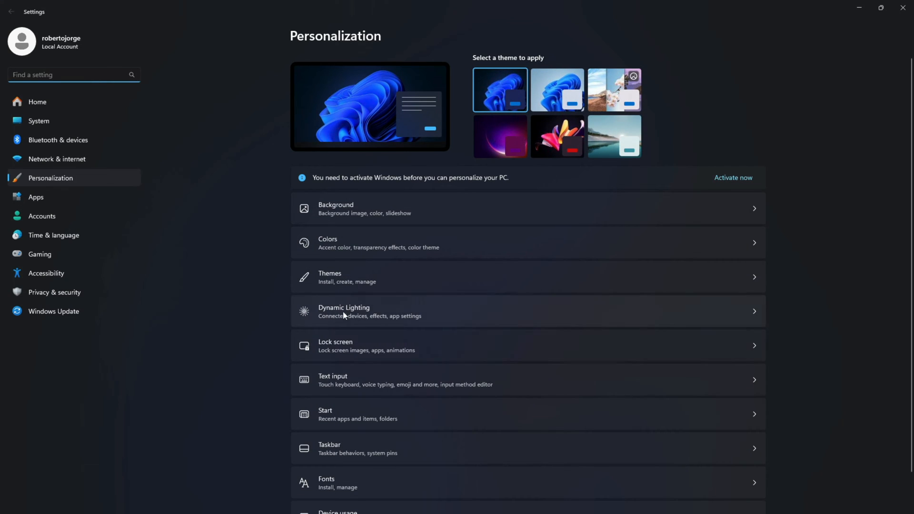
# - Order the Win 11 Pro OEM key on Cdkeysales and confirm activating Windows in Settings
pyautogui.click(330, 277)
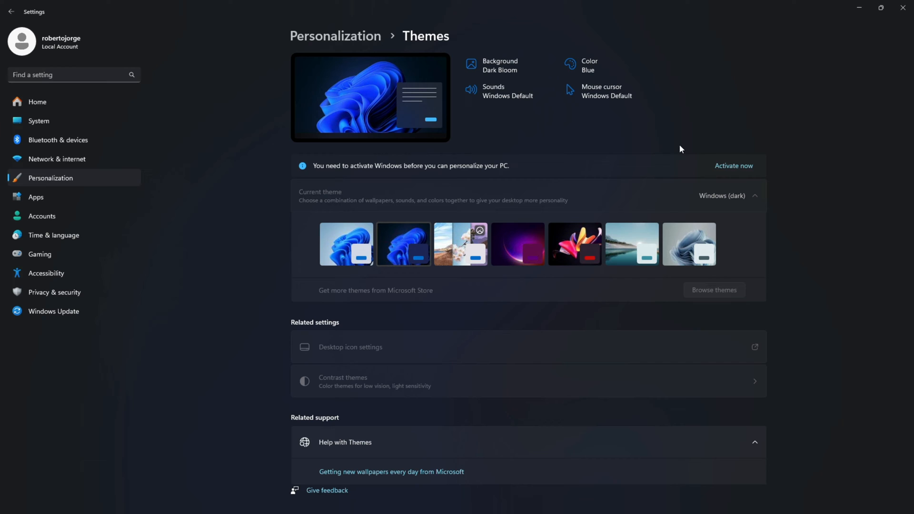
pyautogui.click(733, 166)
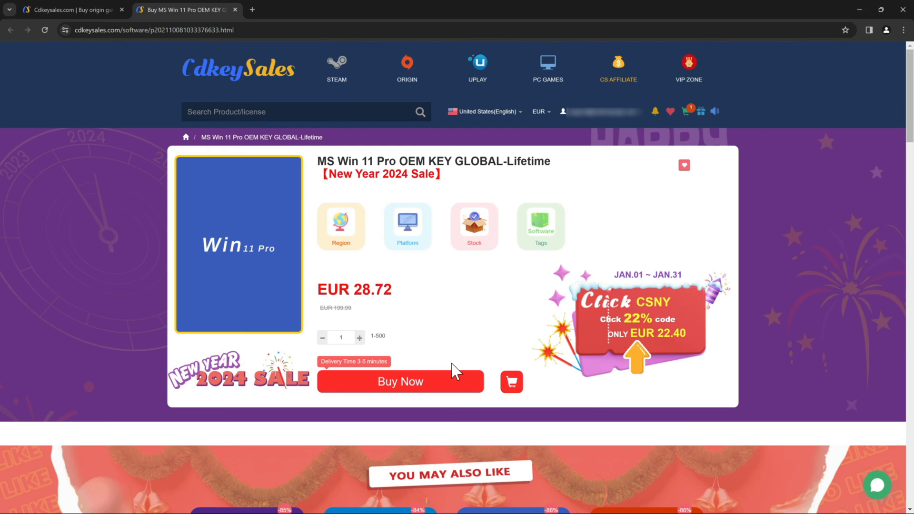
pyautogui.click(400, 380)
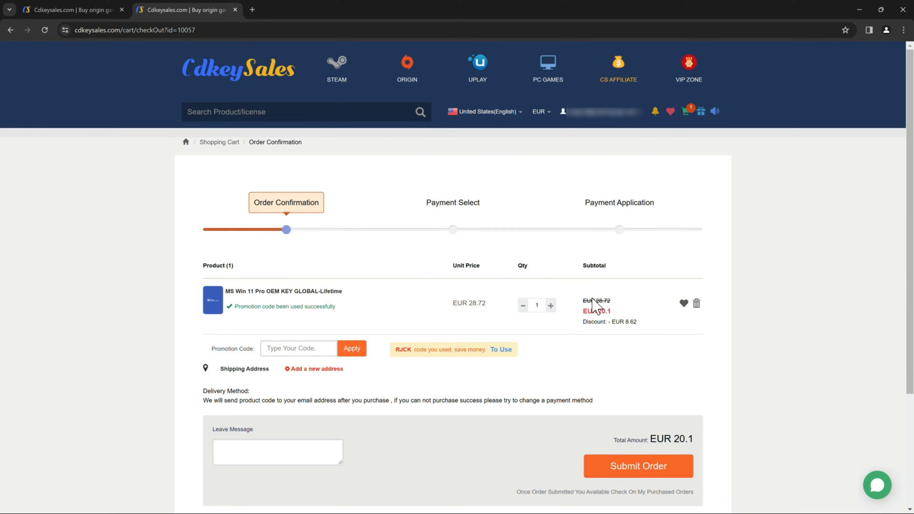
pyautogui.click(638, 466)
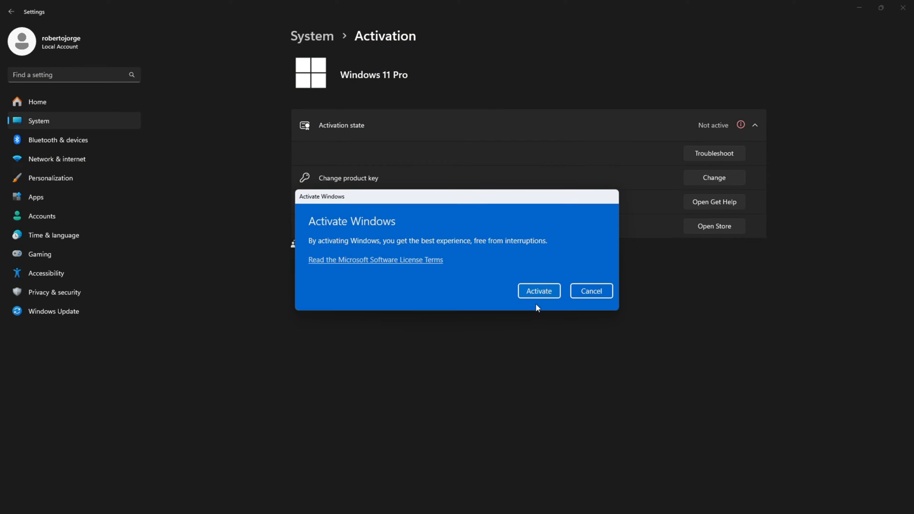
pyautogui.click(537, 291)
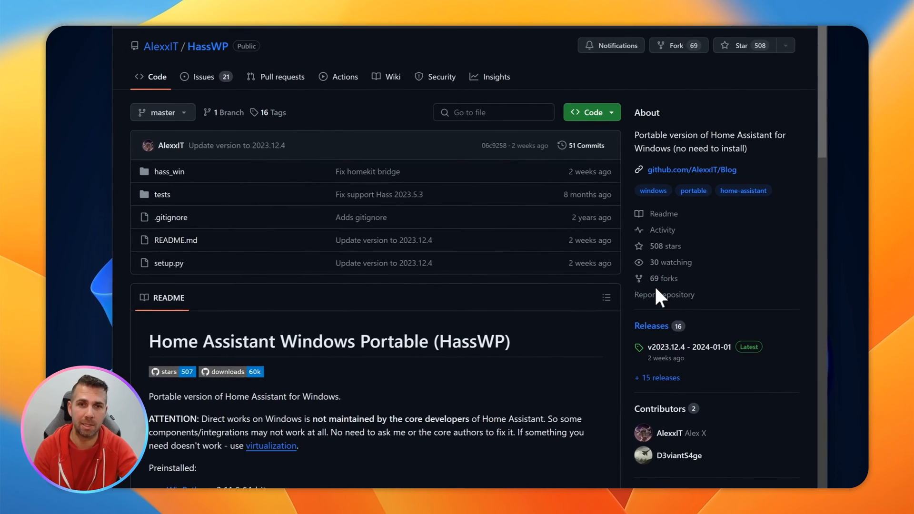
# - Browse the HassWP releases from v2023.12.4 down to the first version v0.110.4 on page 2
pyautogui.click(652, 326)
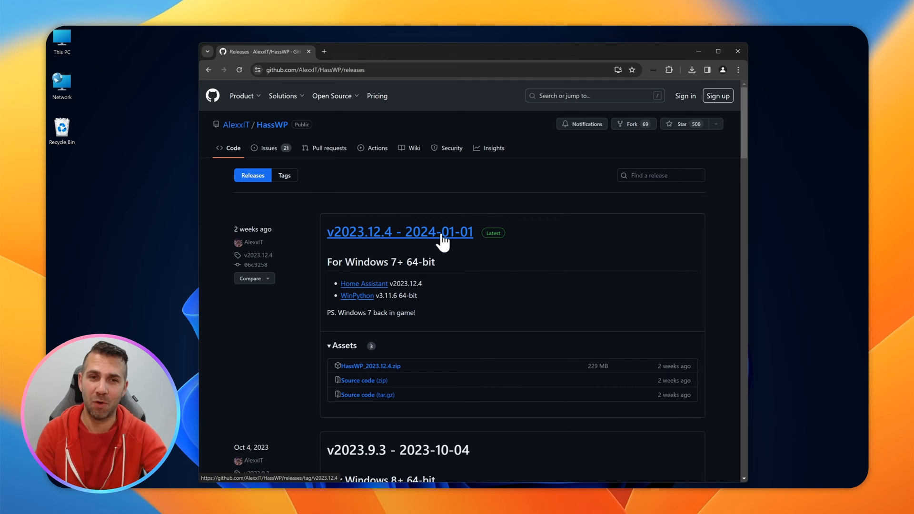
pyautogui.moveTo(455, 250)
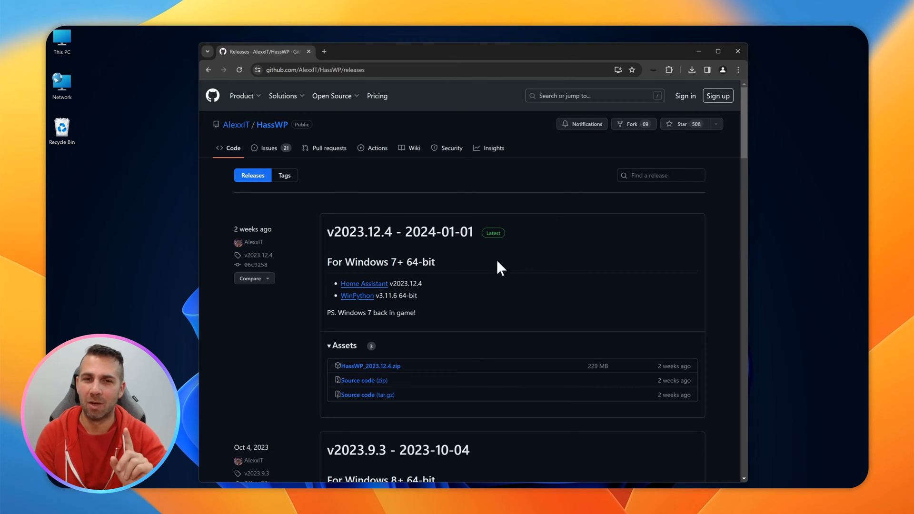
pyautogui.scroll(-3)
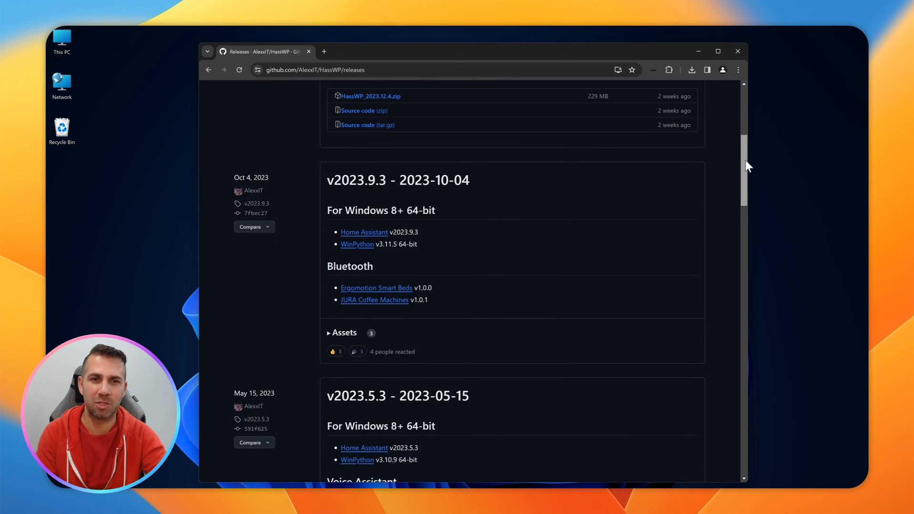
pyautogui.scroll(-3)
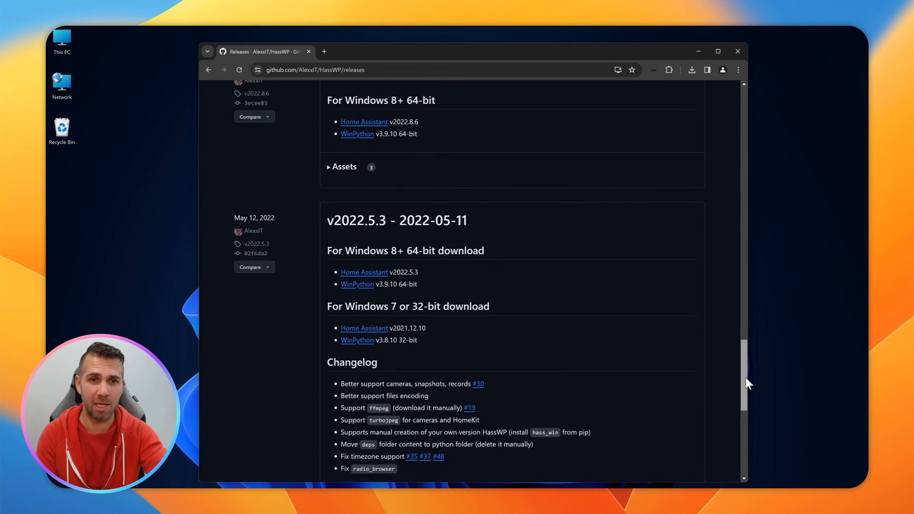
pyautogui.scroll(-3)
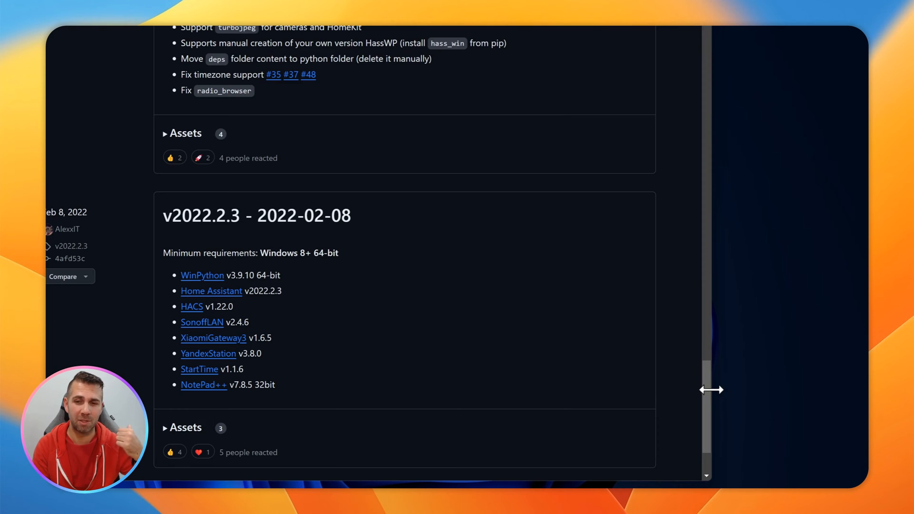
pyautogui.scroll(-3)
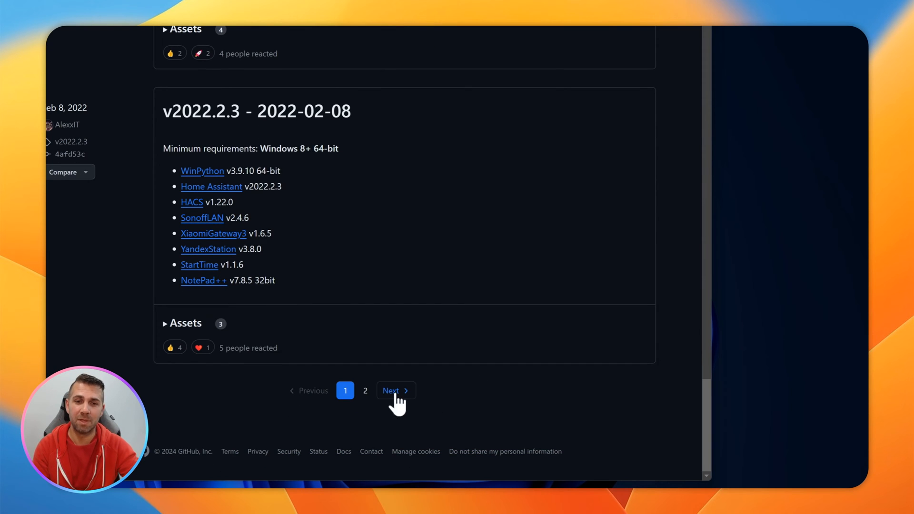
pyautogui.click(391, 390)
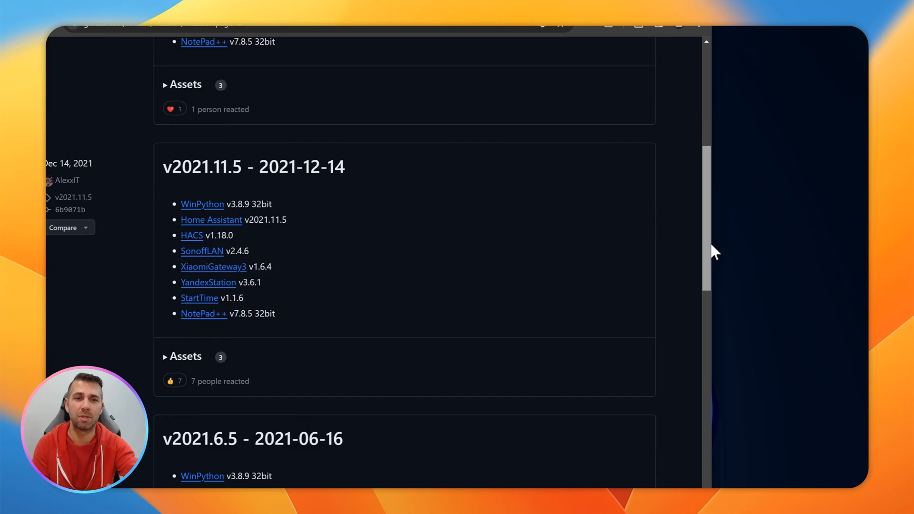
pyautogui.scroll(-3)
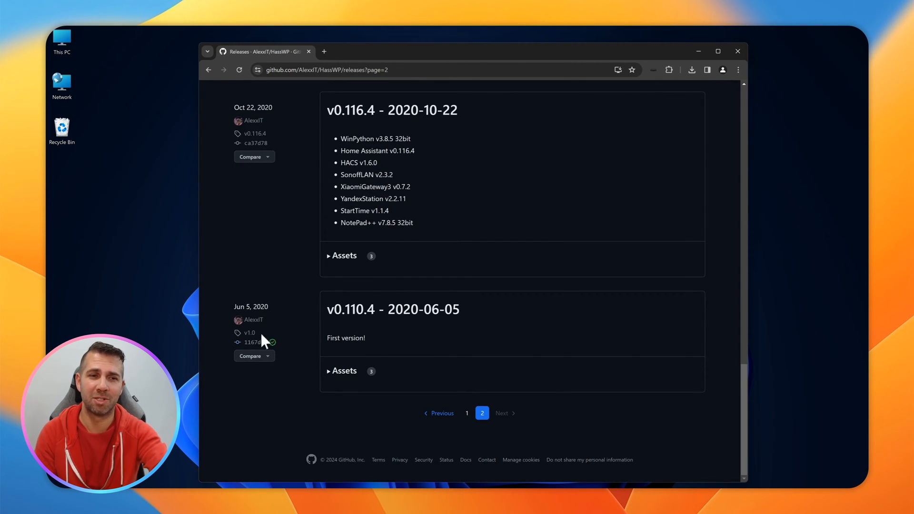
pyautogui.moveTo(451, 347)
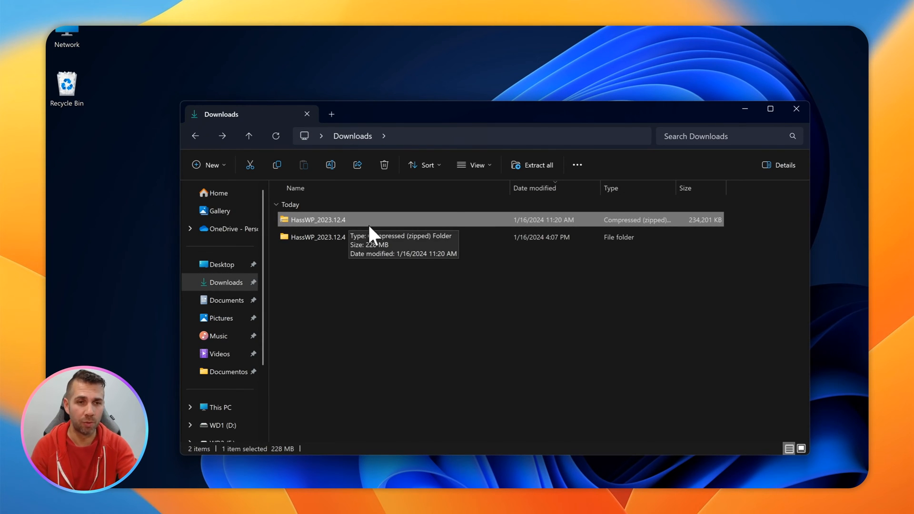
pyautogui.moveTo(312, 226)
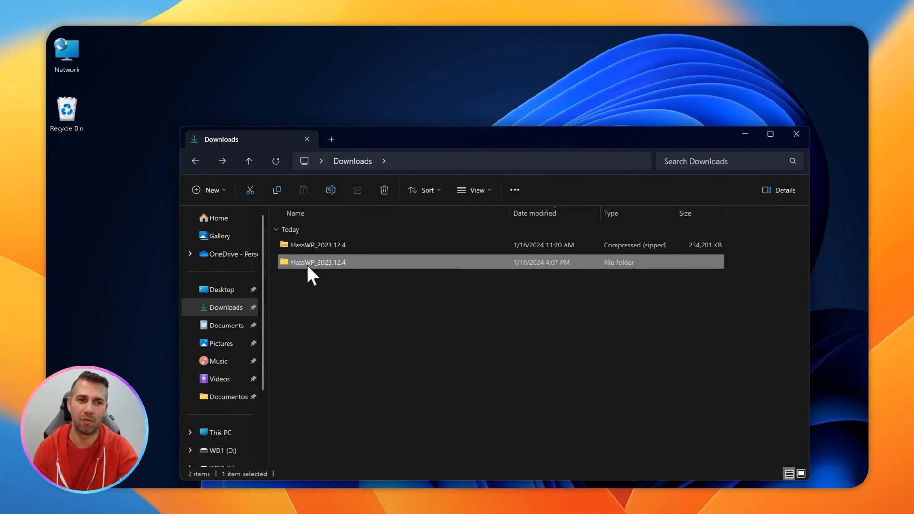
# - Open the HassWP_2023.12.4 folder in Downloads and select its hass script
pyautogui.doubleClick(318, 262)
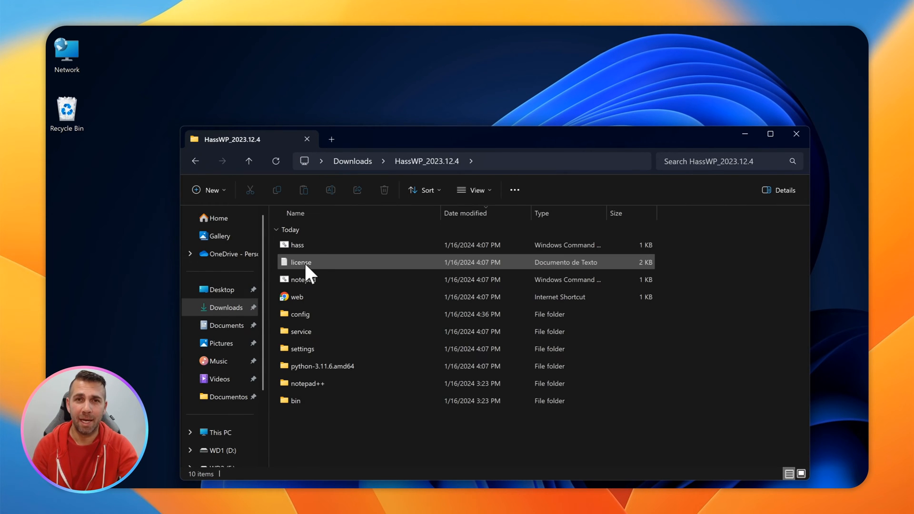
pyautogui.moveTo(297, 244)
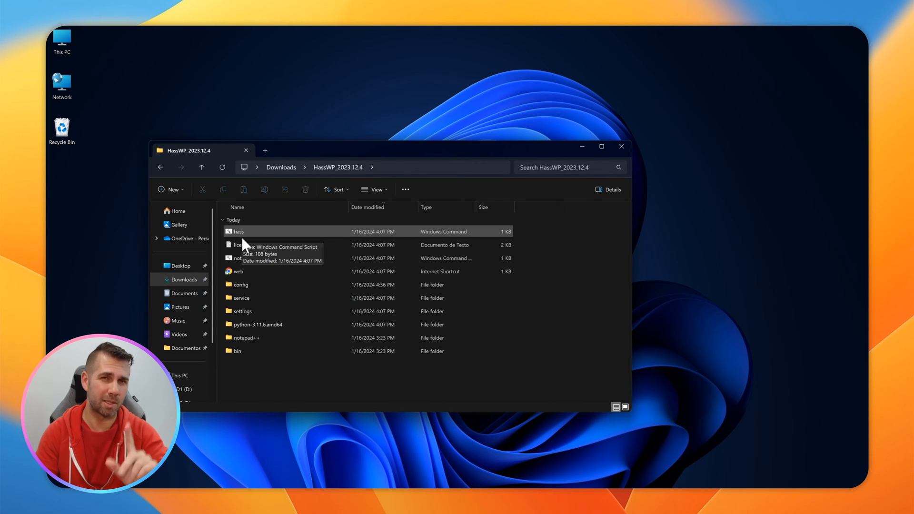
pyautogui.click(238, 271)
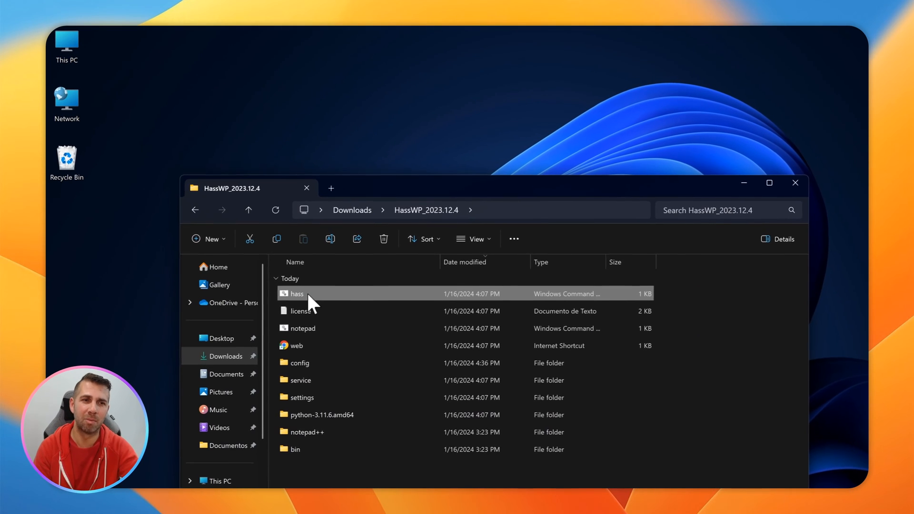
# - Run the hass script so Home Assistant starts in a terminal window
pyautogui.doubleClick(297, 293)
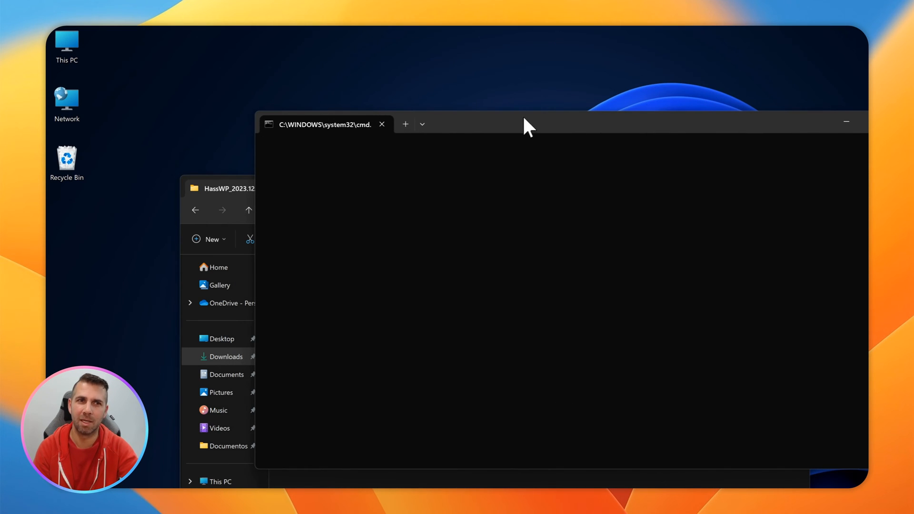
pyautogui.moveTo(493, 131)
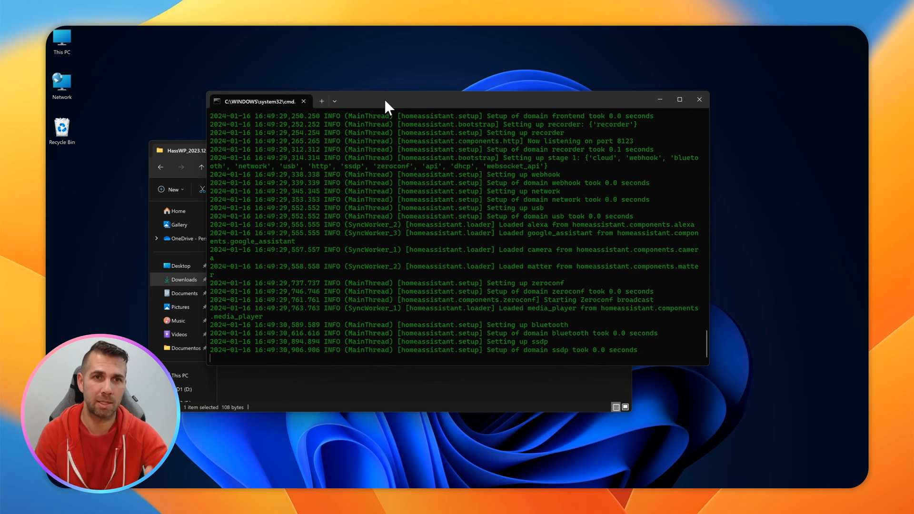
pyautogui.moveTo(392, 113)
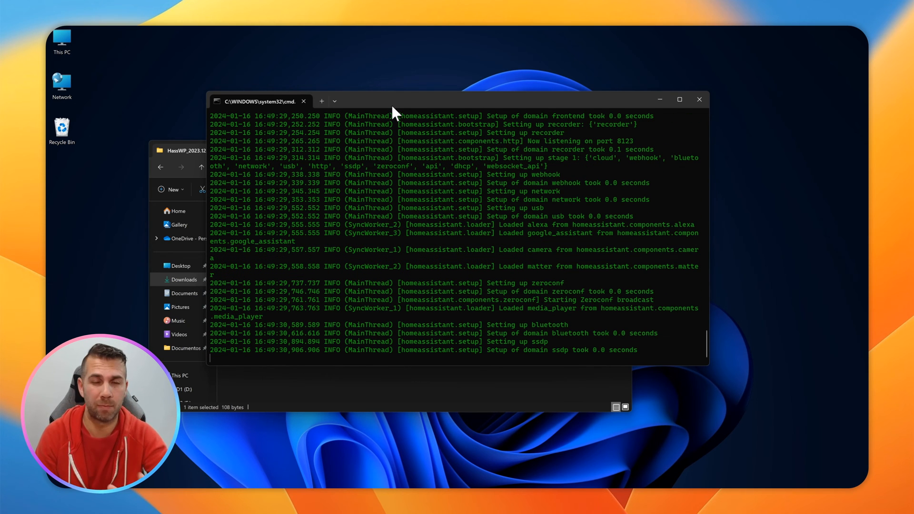
pyautogui.moveTo(645, 110)
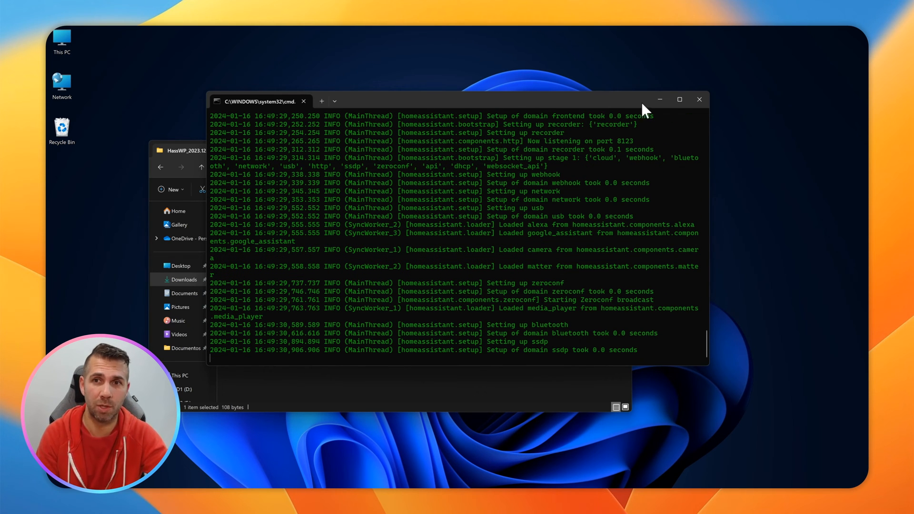
pyautogui.moveTo(580, 105)
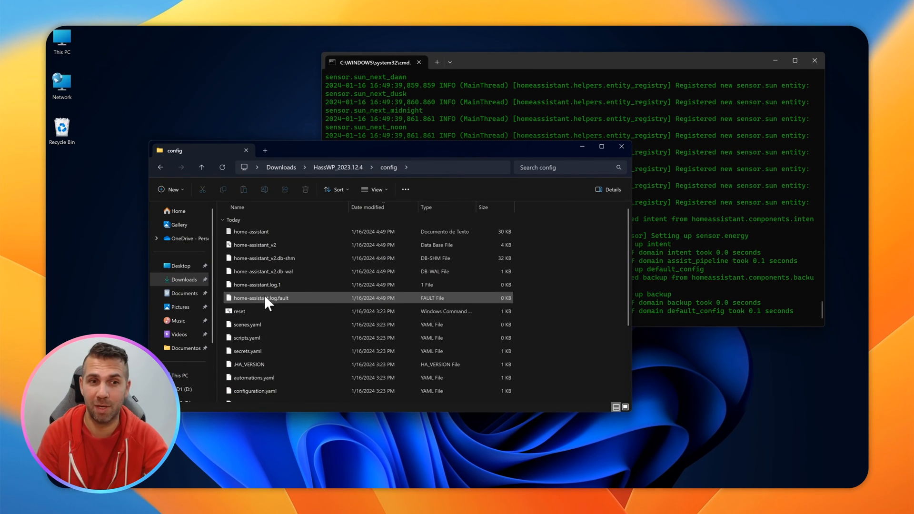
# - Review the generated home-assistant log and database files in the config folder
pyautogui.click(239, 310)
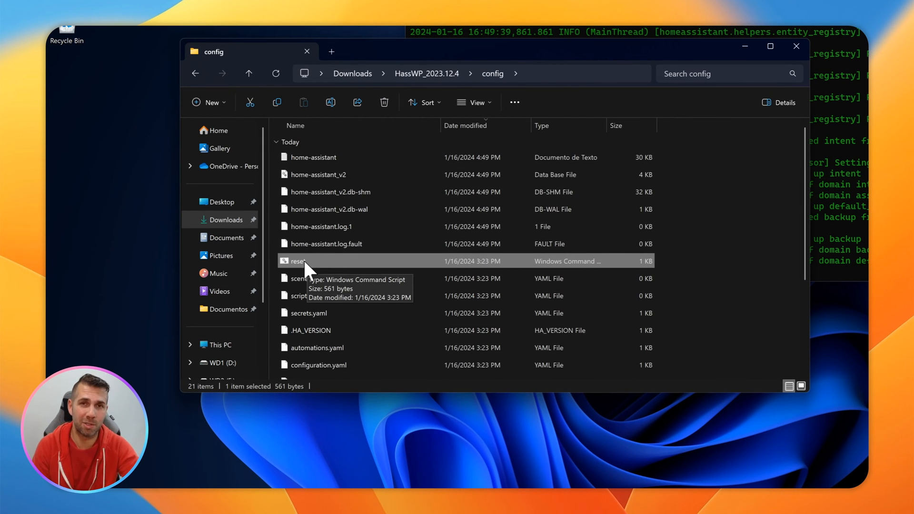
pyautogui.doubleClick(299, 261)
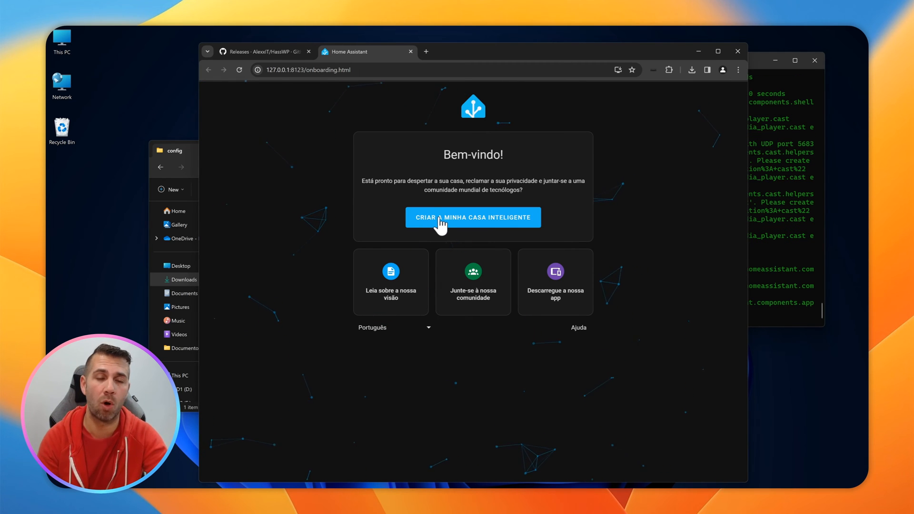
pyautogui.moveTo(463, 184)
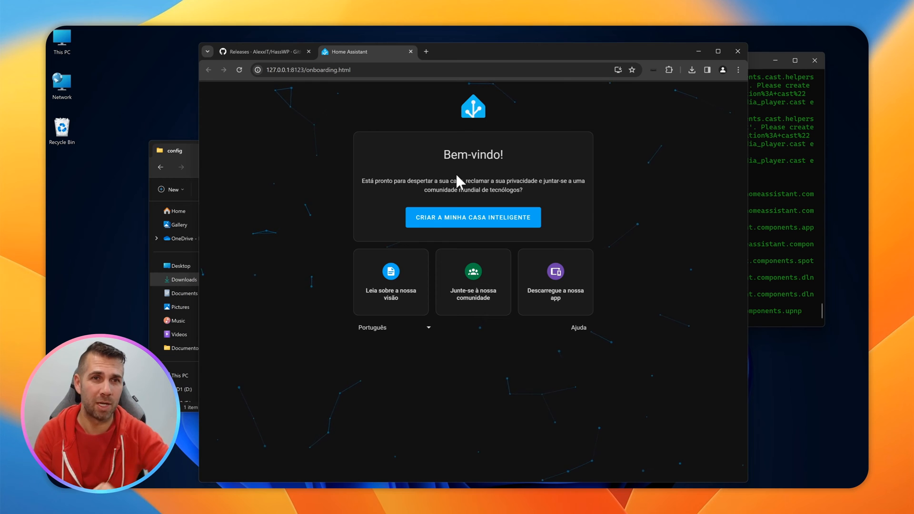
pyautogui.moveTo(376, 66)
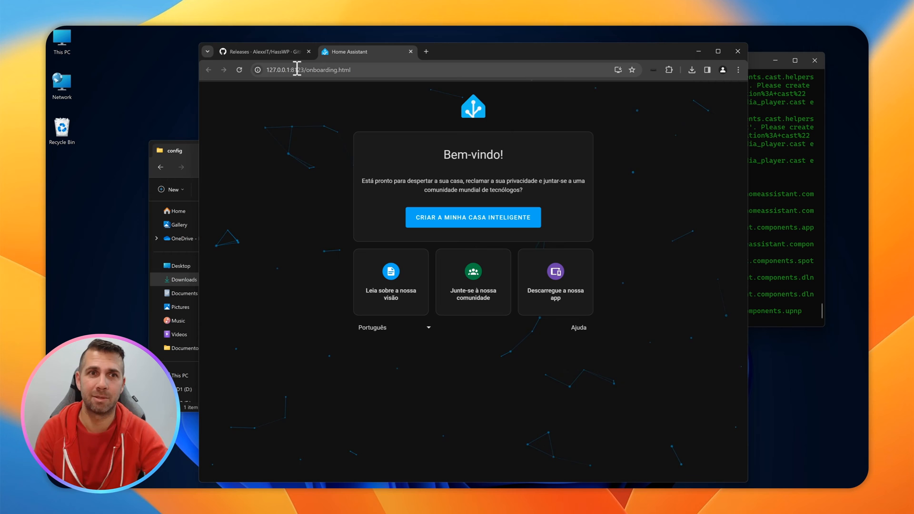
pyautogui.moveTo(404, 83)
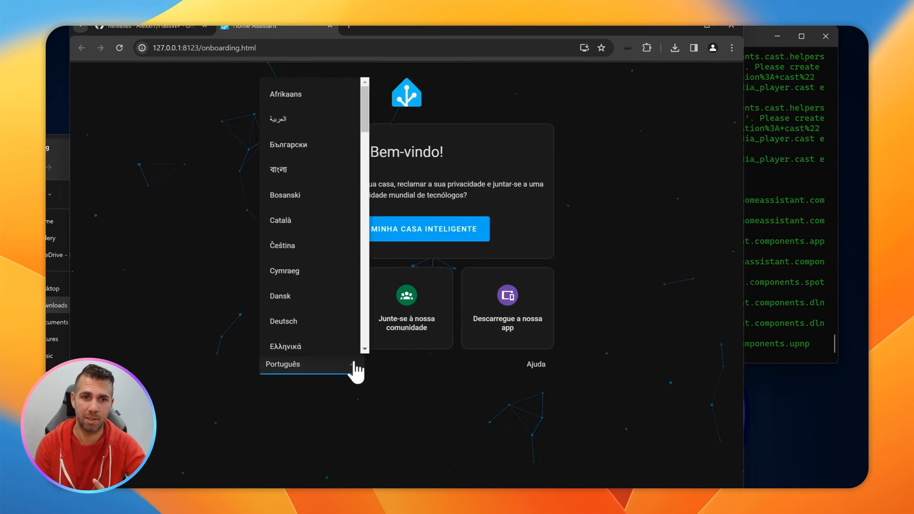
# - Switch the onboarding welcome page language from Portuguese to English
pyautogui.scroll(-3)
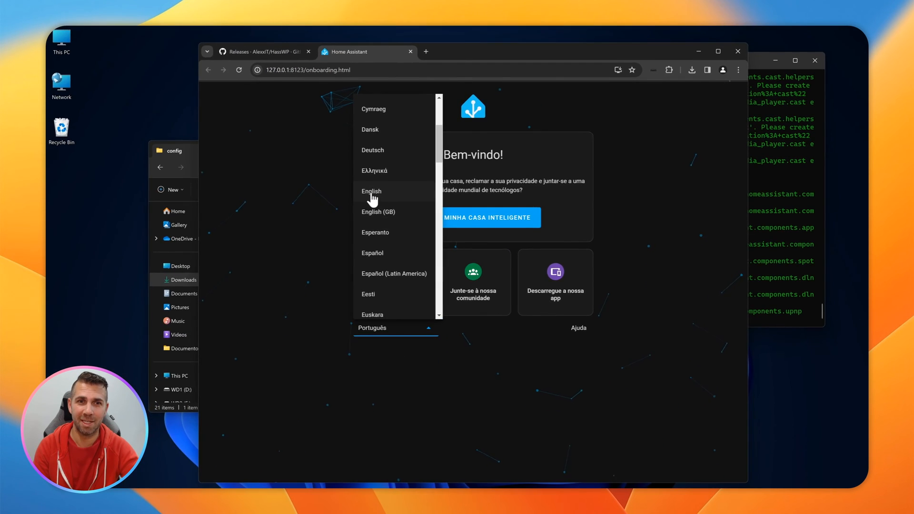
pyautogui.click(371, 192)
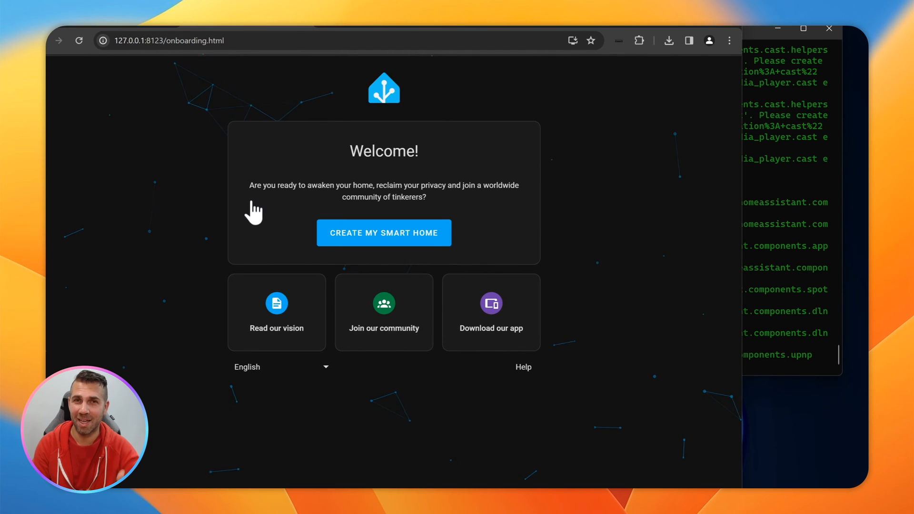
pyautogui.moveTo(245, 91)
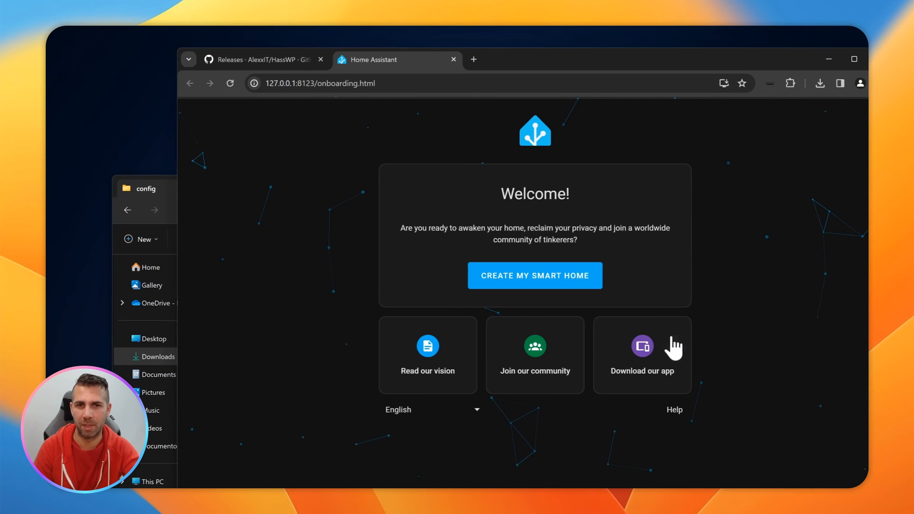
# - Create the first user account named 'Roberto Jorge'
pyautogui.click(534, 275)
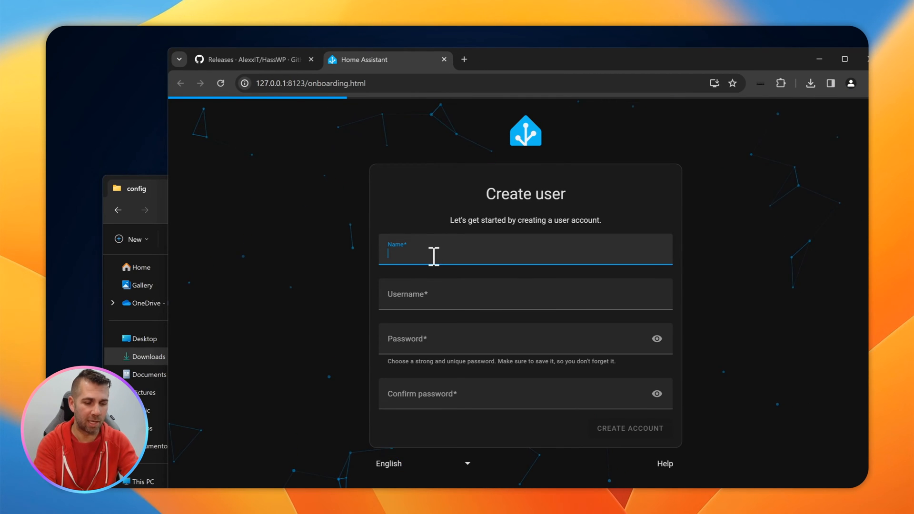
pyautogui.write('Roberto Jorge')
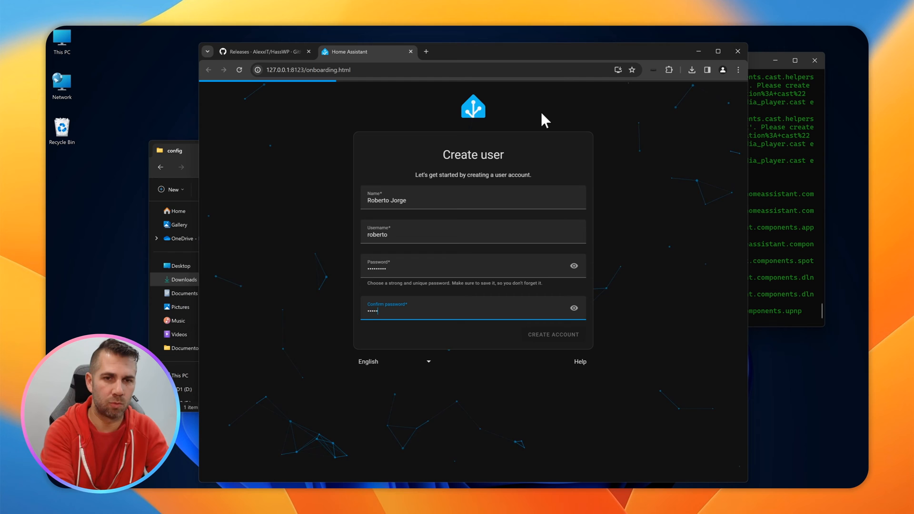
pyautogui.click(552, 334)
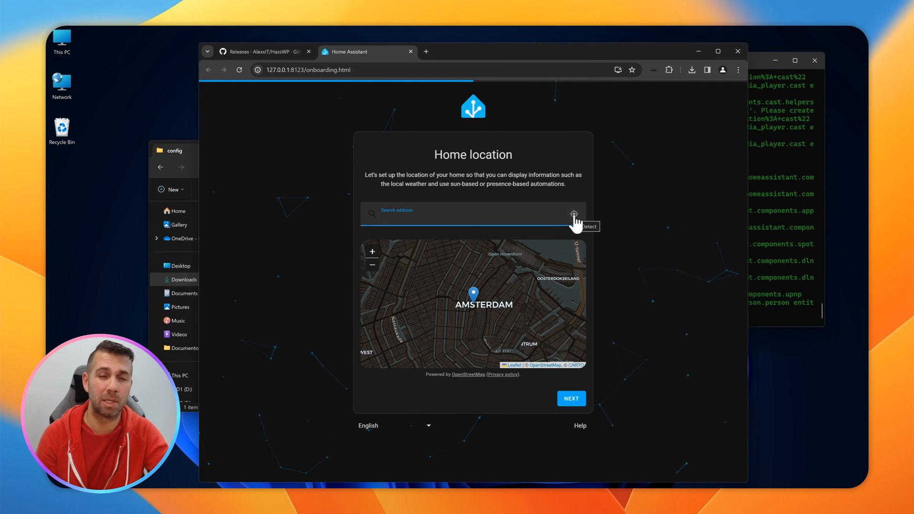
# - Continue through home location, country and analytics steps and finish onboarding to reach the Overview dashboard
pyautogui.click(570, 398)
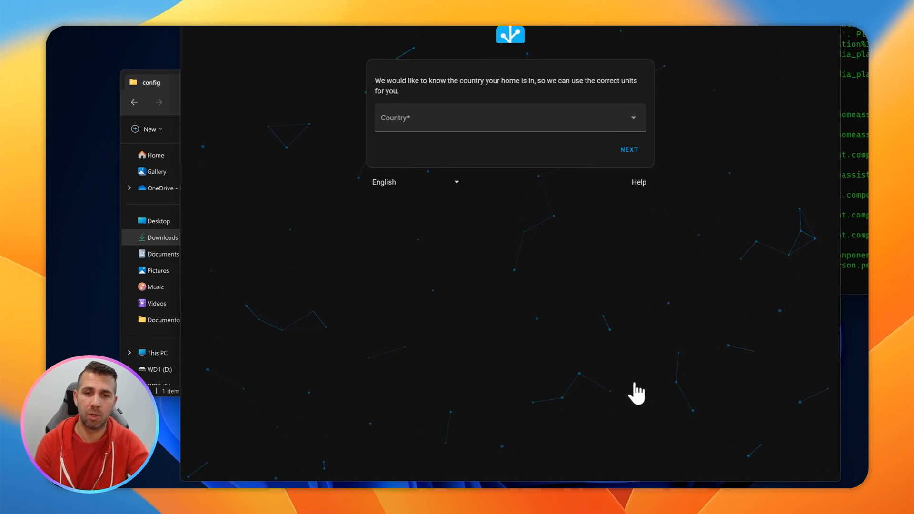
pyautogui.click(507, 118)
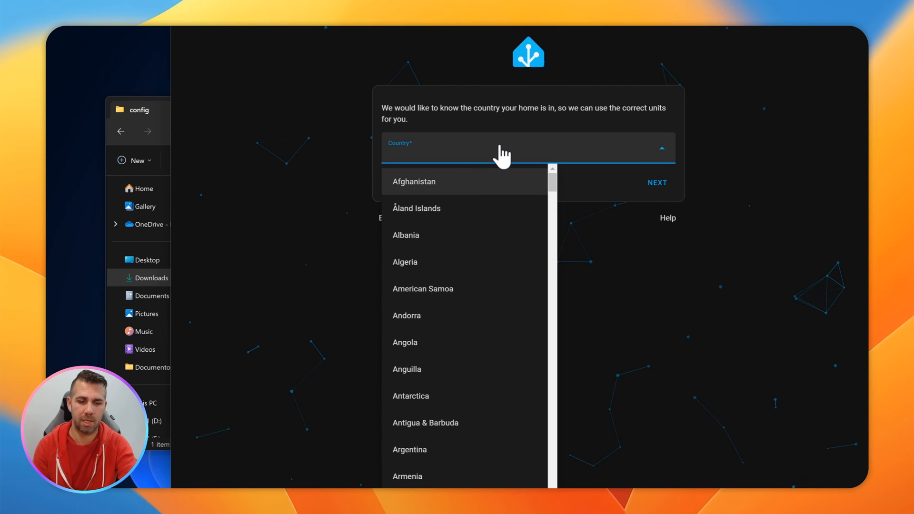
pyautogui.scroll(-3)
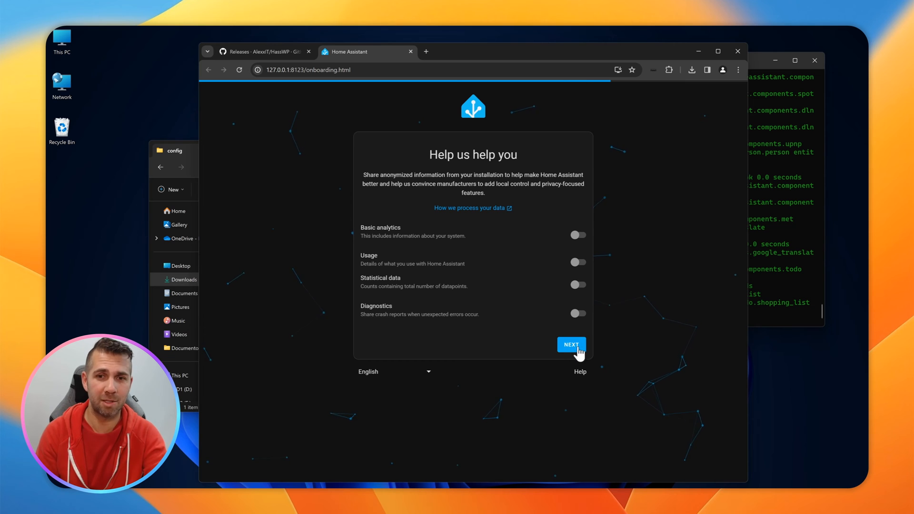
pyautogui.click(570, 345)
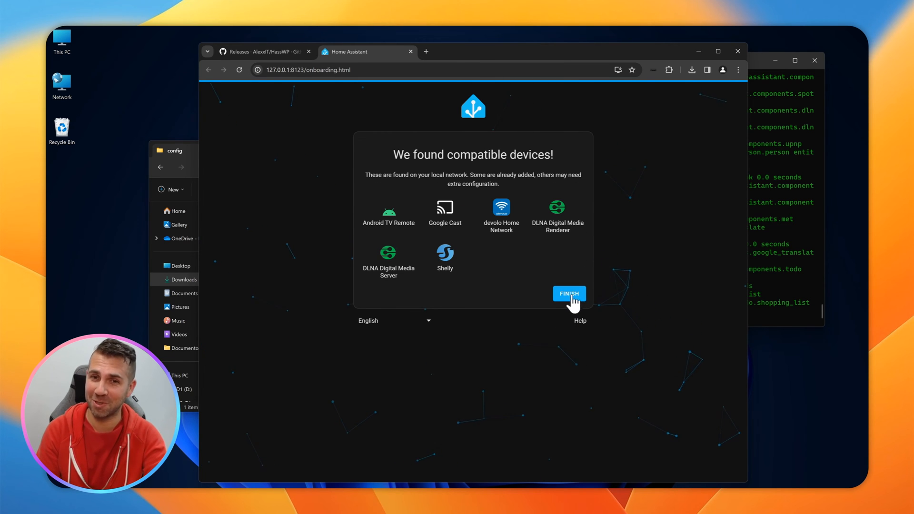
pyautogui.click(569, 293)
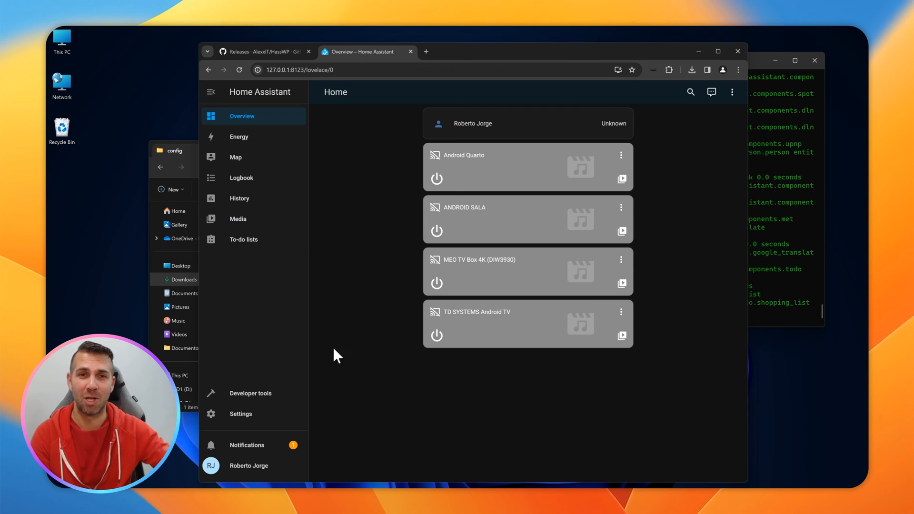
pyautogui.moveTo(247, 449)
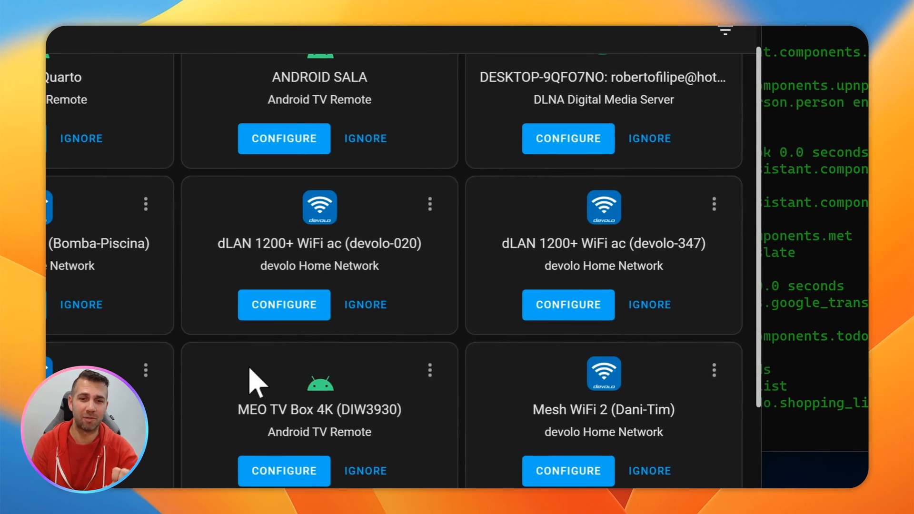
# - Scroll the discovered integrations list and bring up Windows' network quick settings
pyautogui.scroll(-3)
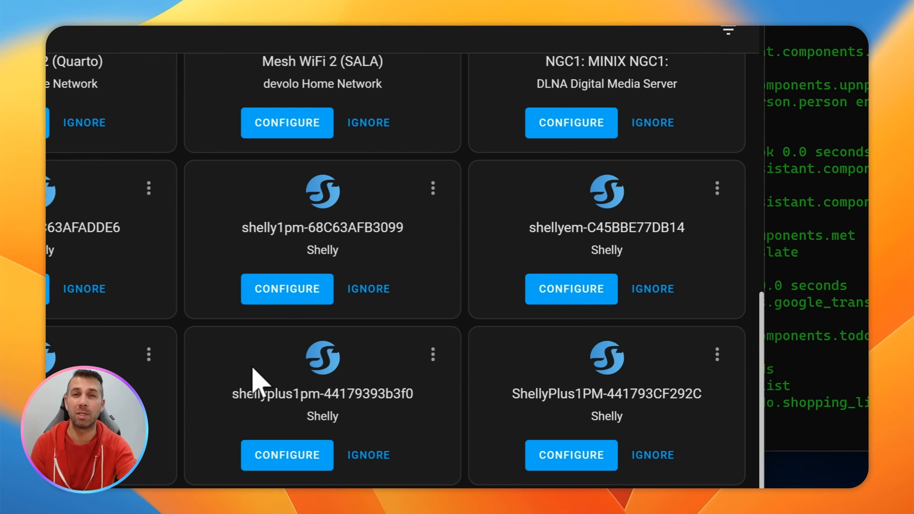
pyautogui.moveTo(289, 346)
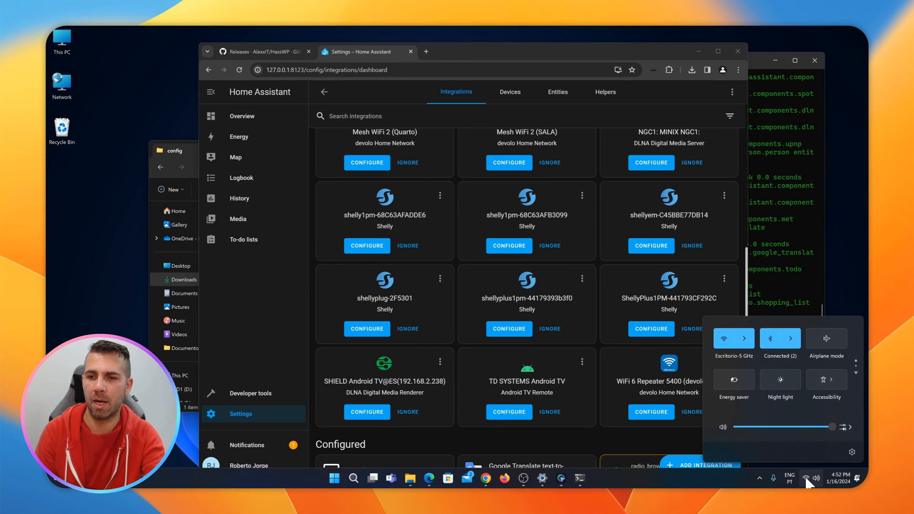
pyautogui.click(746, 338)
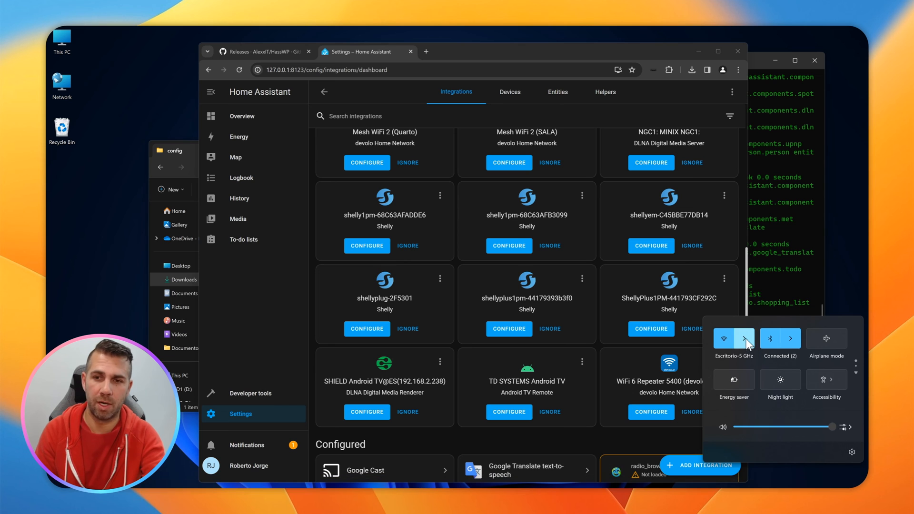
# - Look up the Wi-Fi IPv4 address 192.168.2.99 in its properties and open it in a new browser tab
pyautogui.click(743, 339)
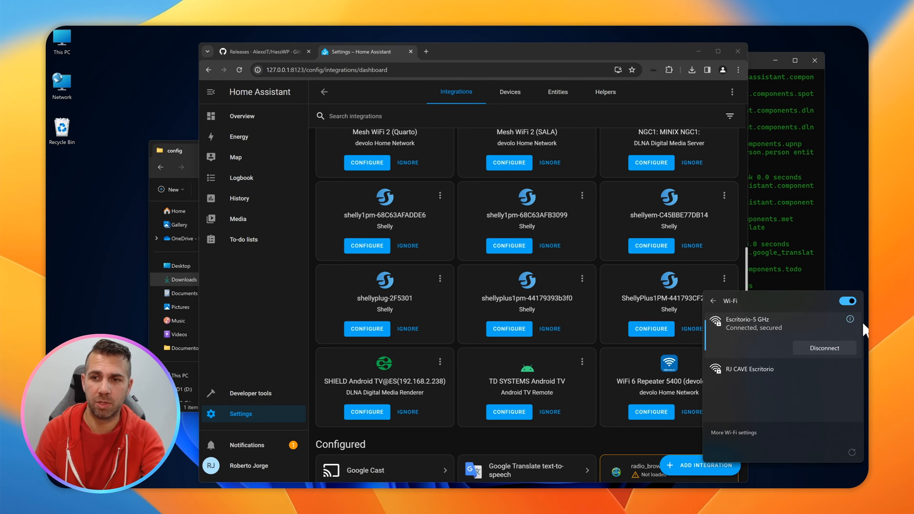
pyautogui.click(850, 320)
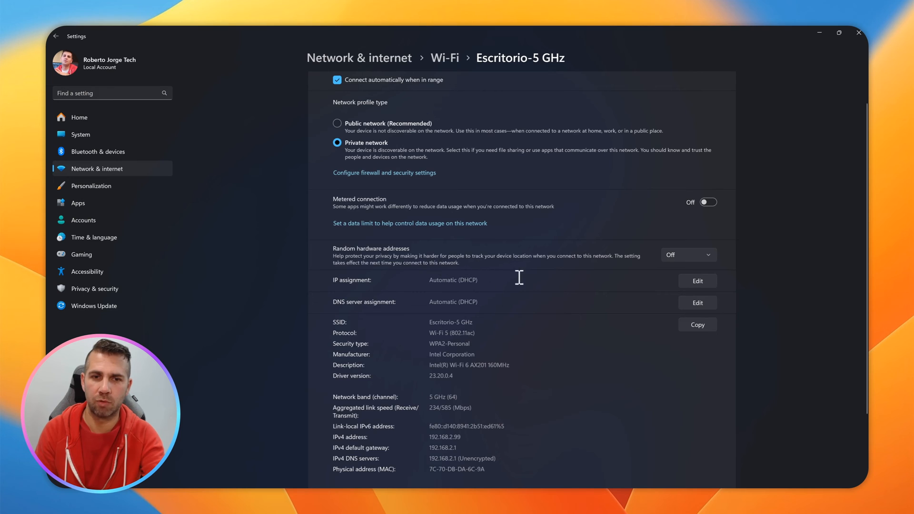
pyautogui.scroll(-3)
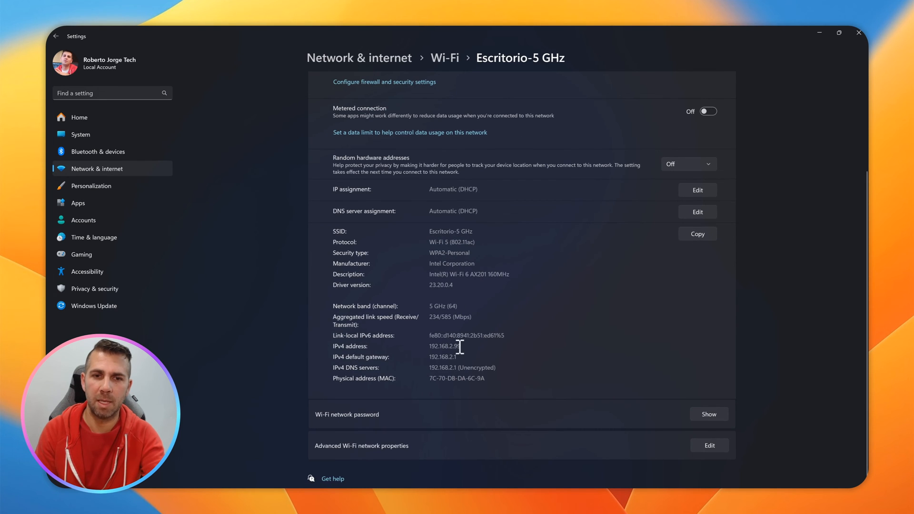
pyautogui.rightClick(443, 347)
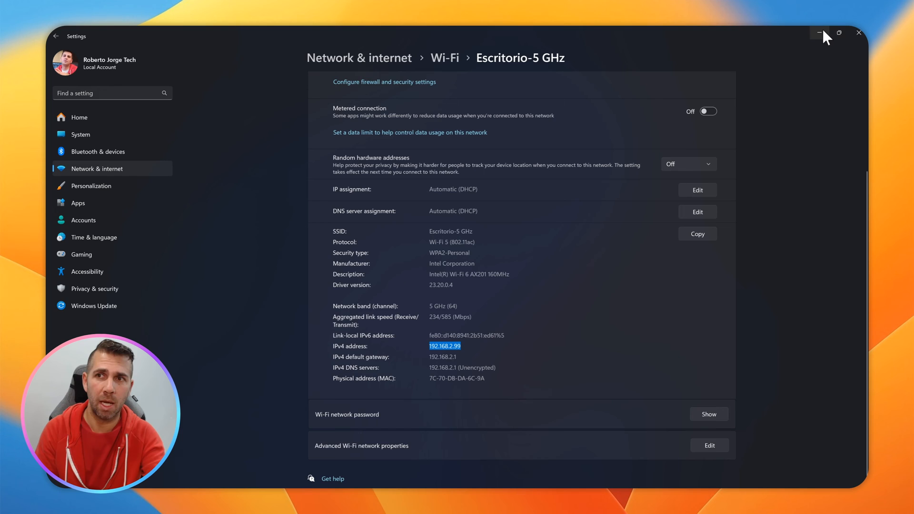
pyautogui.click(817, 32)
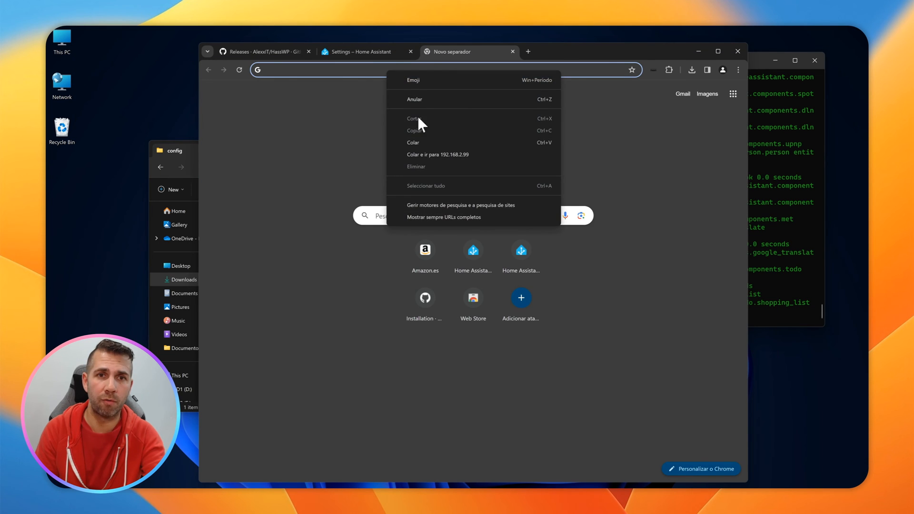
pyautogui.click(413, 142)
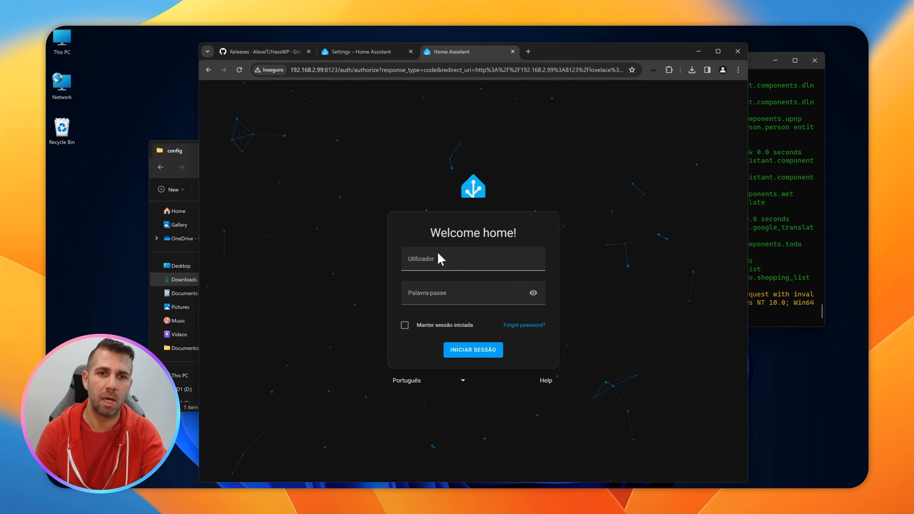
# - Sign in at 192.168.2.99:8123 with the suggested username to reach the Visão Geral overview
pyautogui.write('ro')
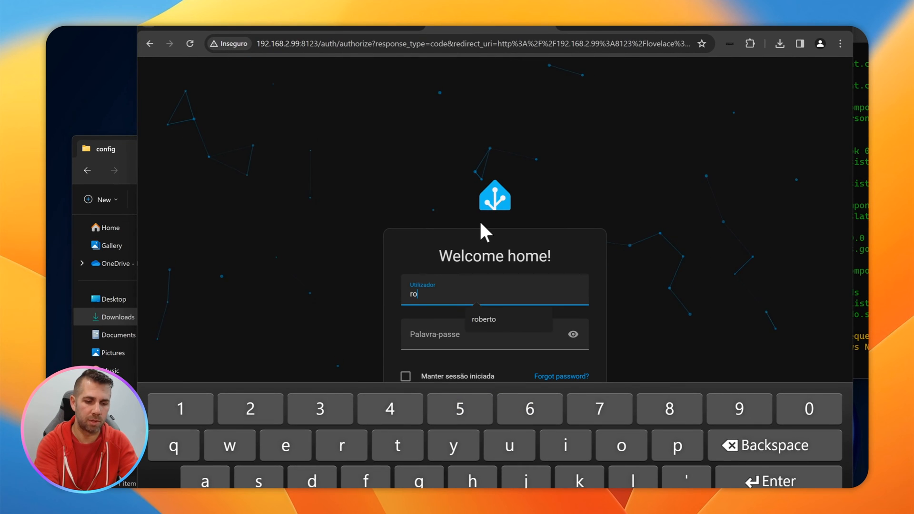
pyautogui.click(482, 319)
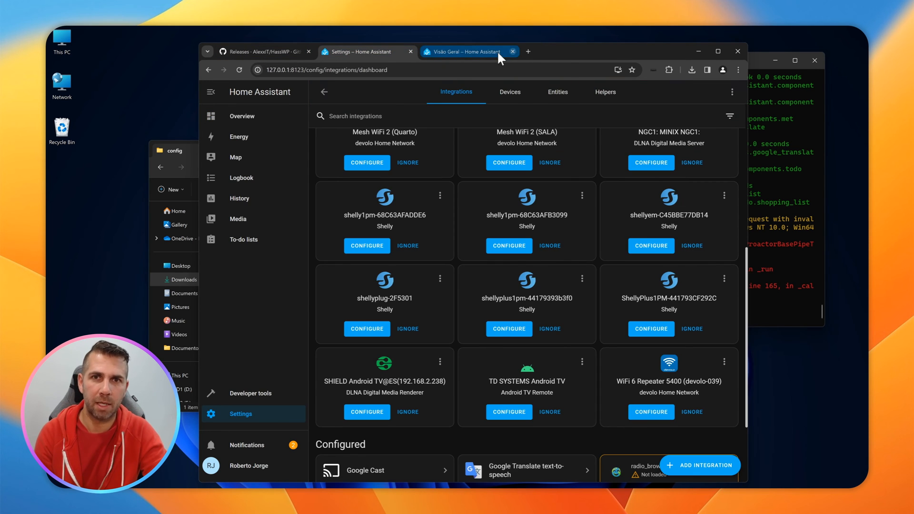
# - Add the Sonoff integration with the eWeLink credentials, registering new switch.sonoff entities in the log
pyautogui.click(463, 51)
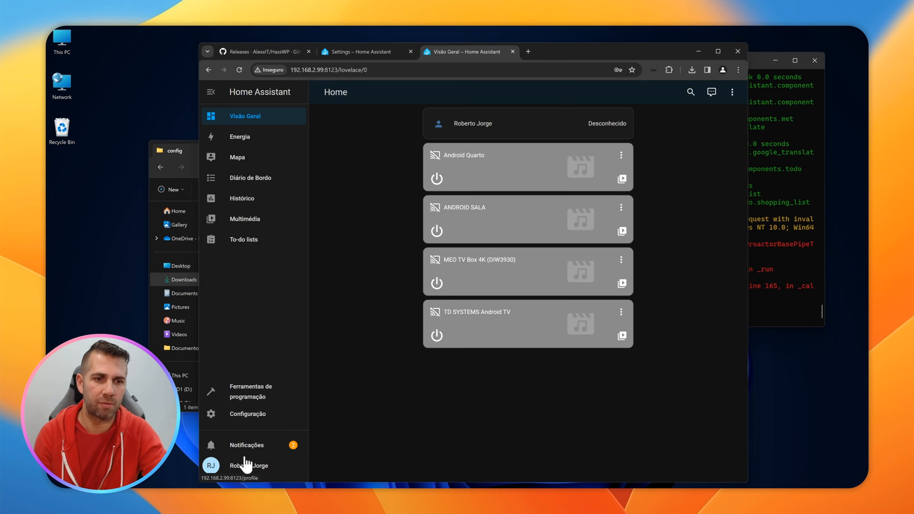
pyautogui.click(245, 445)
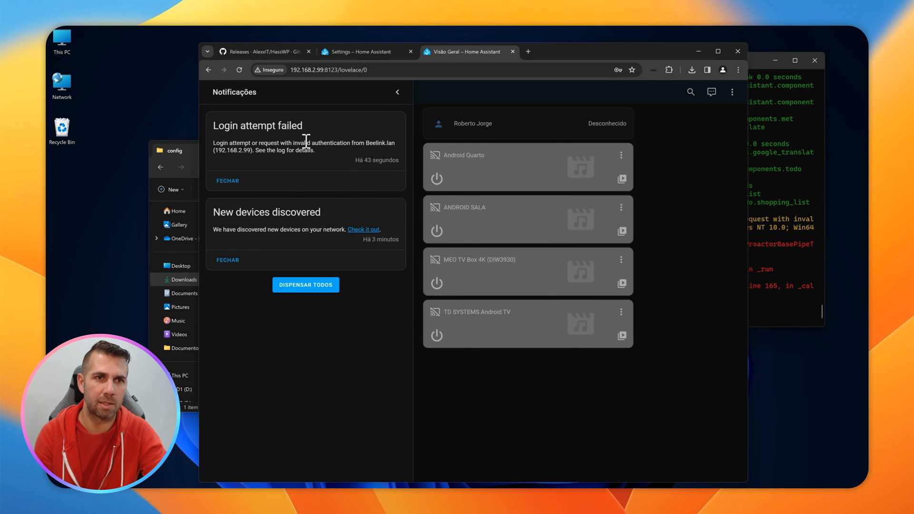
pyautogui.moveTo(347, 206)
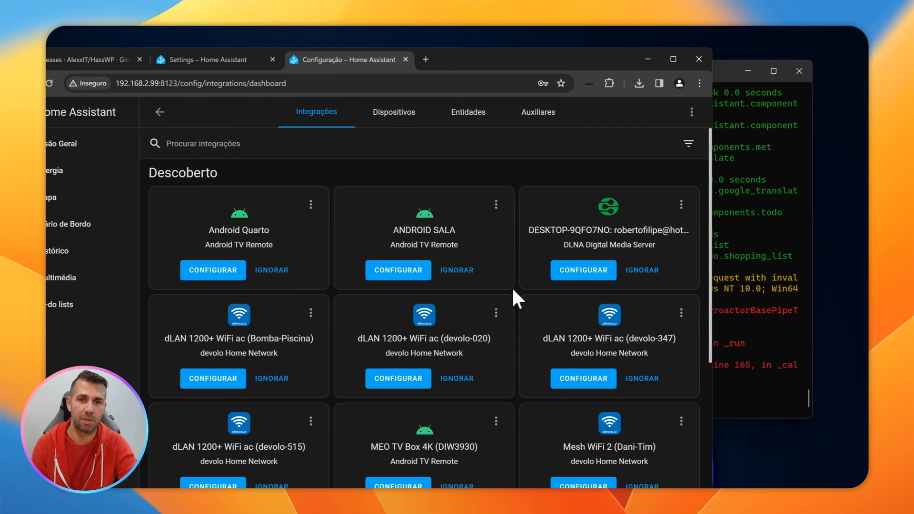
pyautogui.scroll(-3)
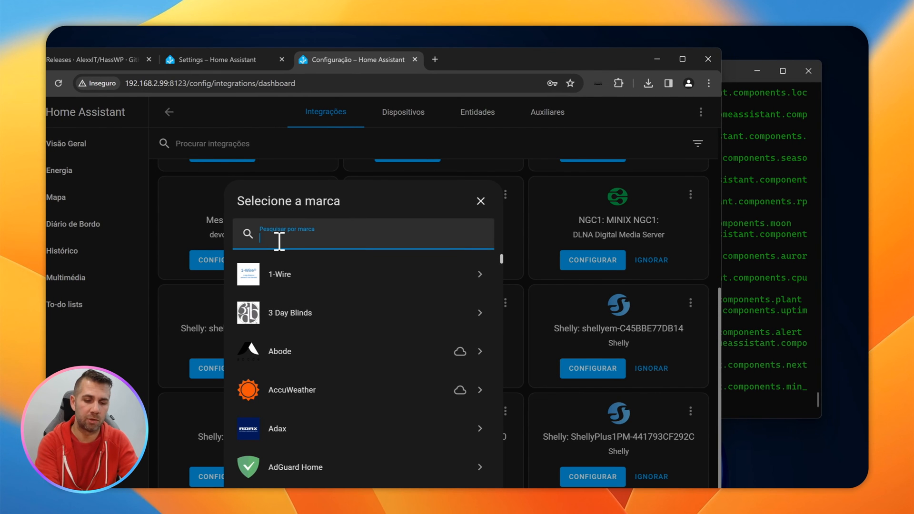
pyautogui.write('sono')
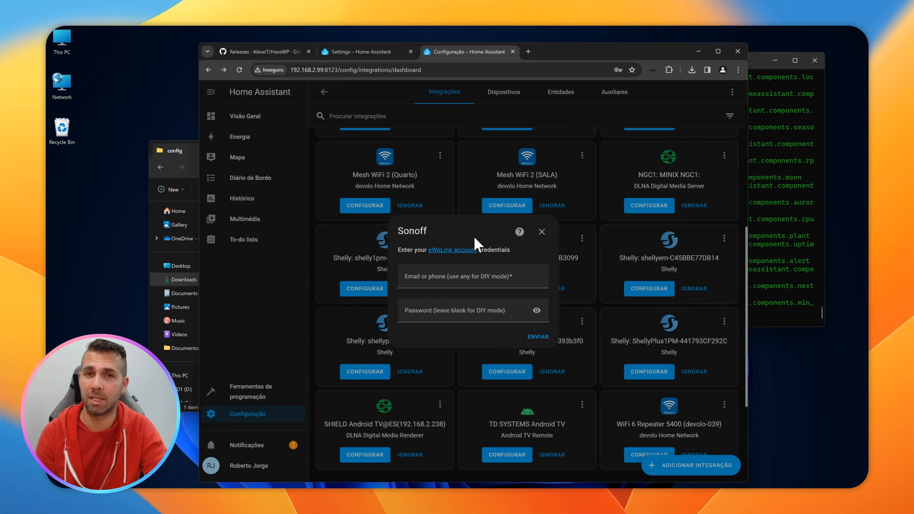
pyautogui.click(542, 231)
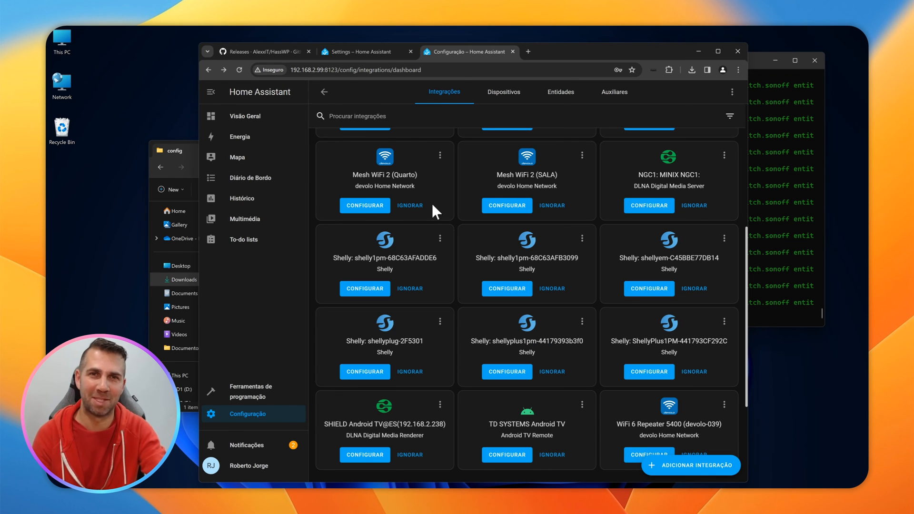
pyautogui.moveTo(441, 232)
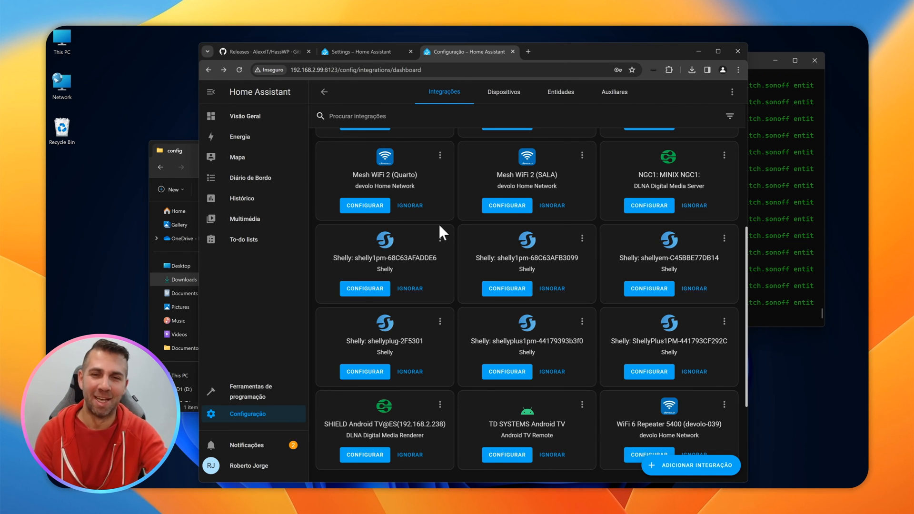
pyautogui.moveTo(437, 195)
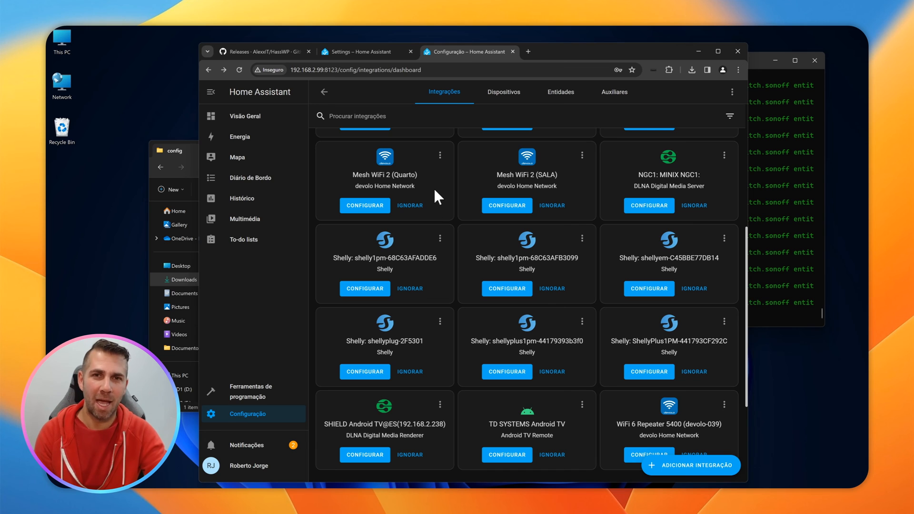
pyautogui.moveTo(772, 131)
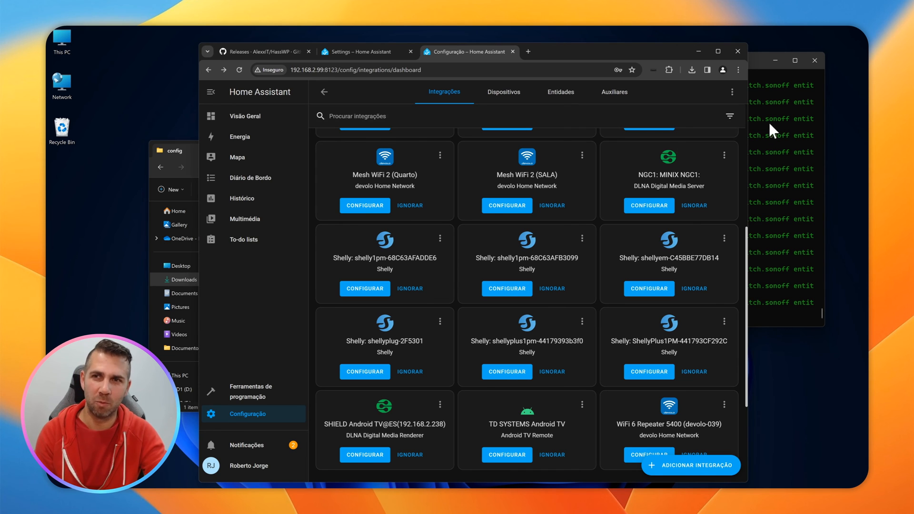
pyautogui.moveTo(790, 212)
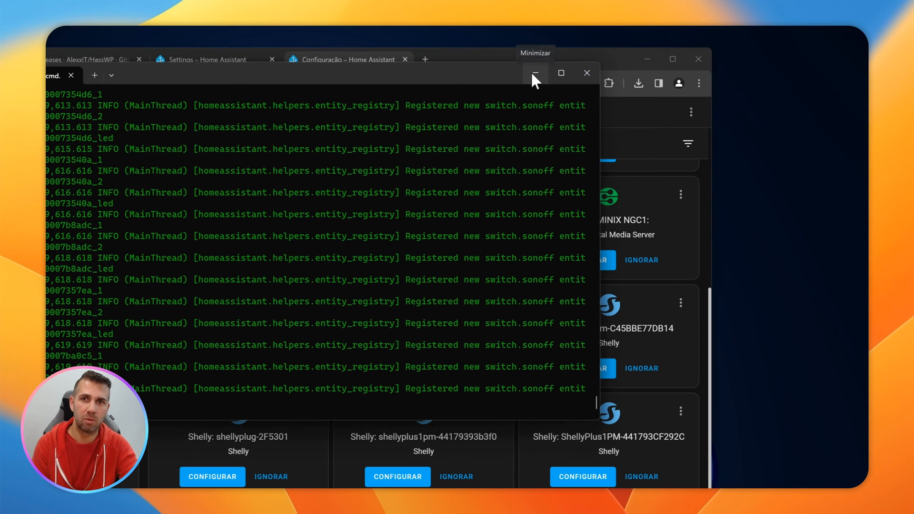
pyautogui.click(534, 73)
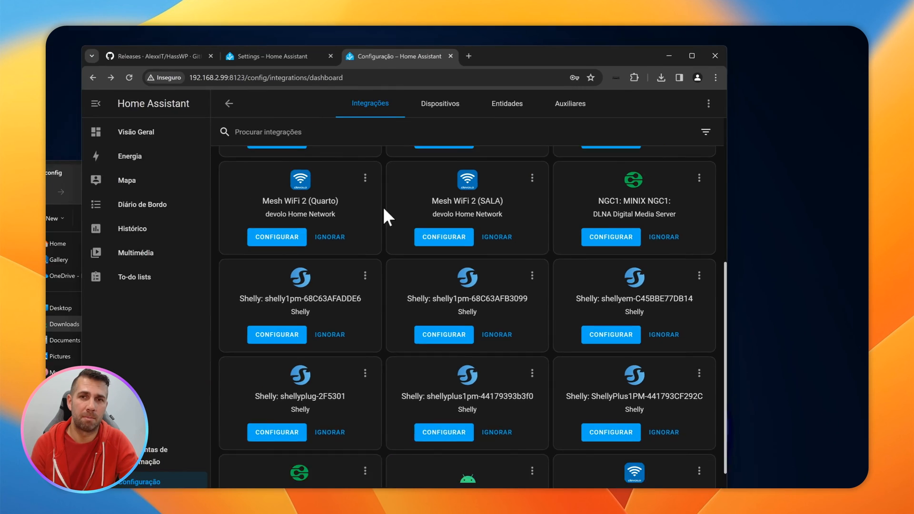
# - Review the Devices list to confirm the Sonoff entries appear
pyautogui.click(646, 111)
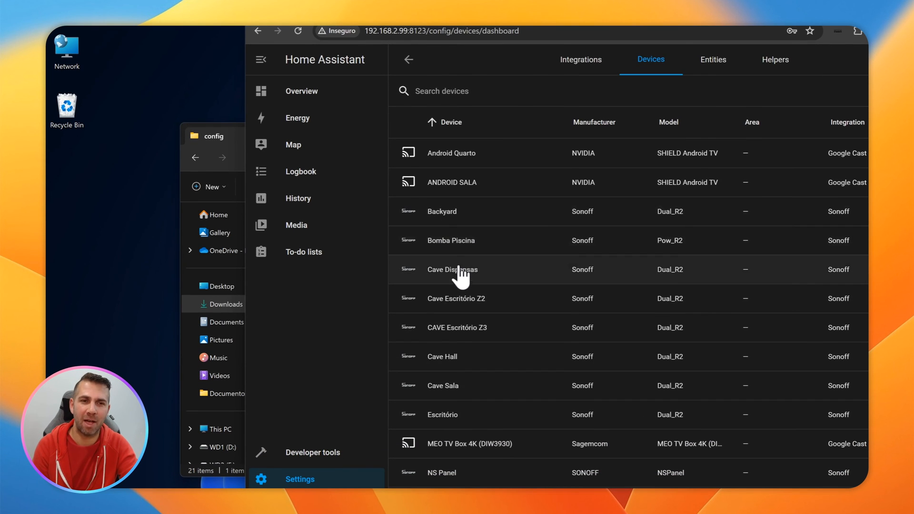
pyautogui.scroll(-3)
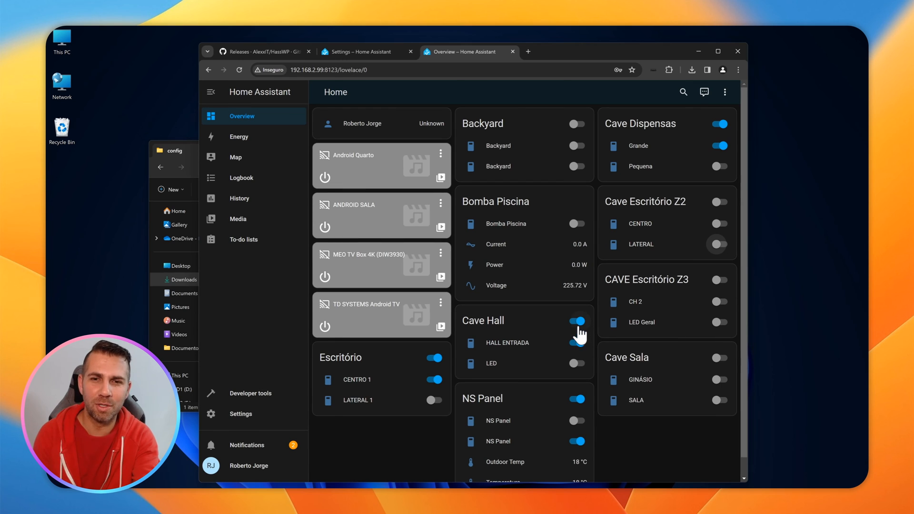
pyautogui.moveTo(566, 388)
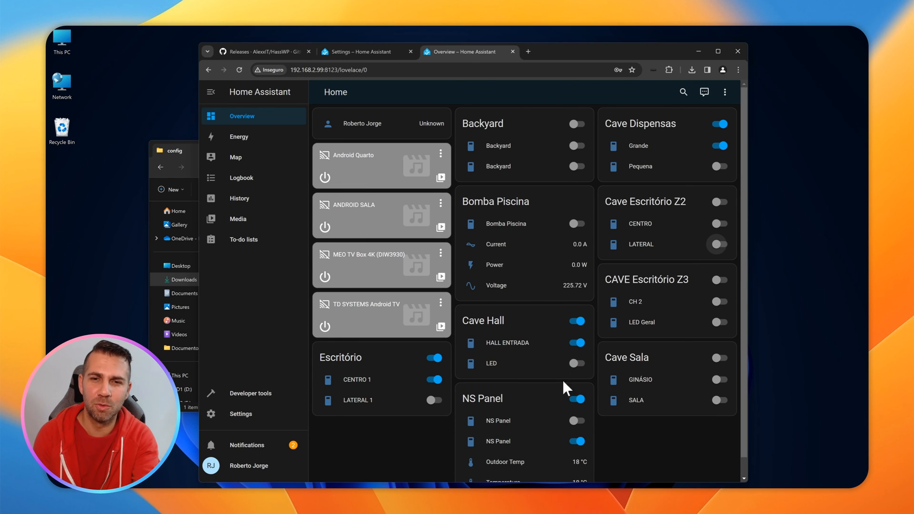
pyautogui.click(434, 358)
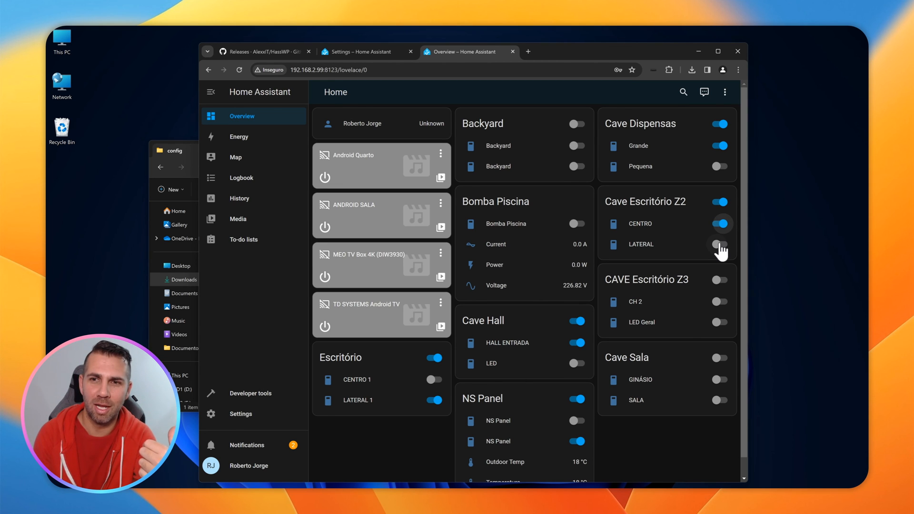
# - Toggle the LATERAL light of Cave Escritório Z2 on and back off from the Overview
pyautogui.click(720, 244)
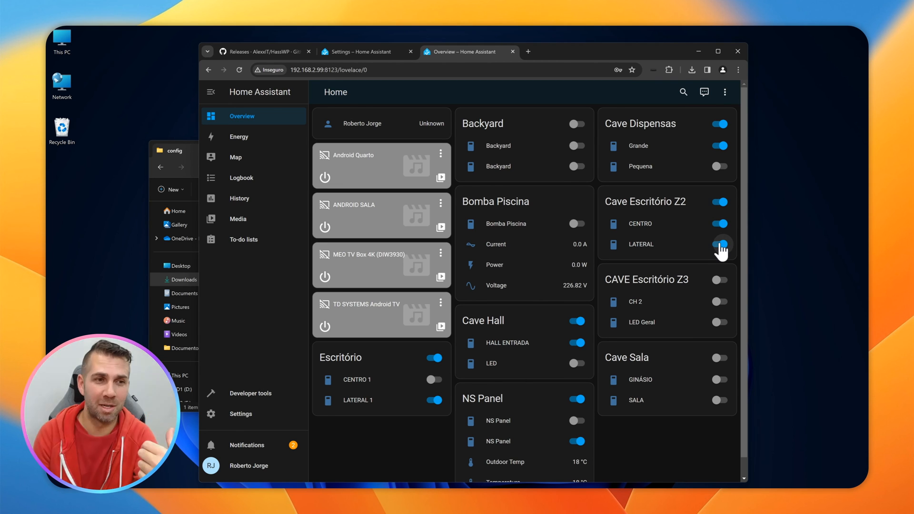
pyautogui.click(720, 245)
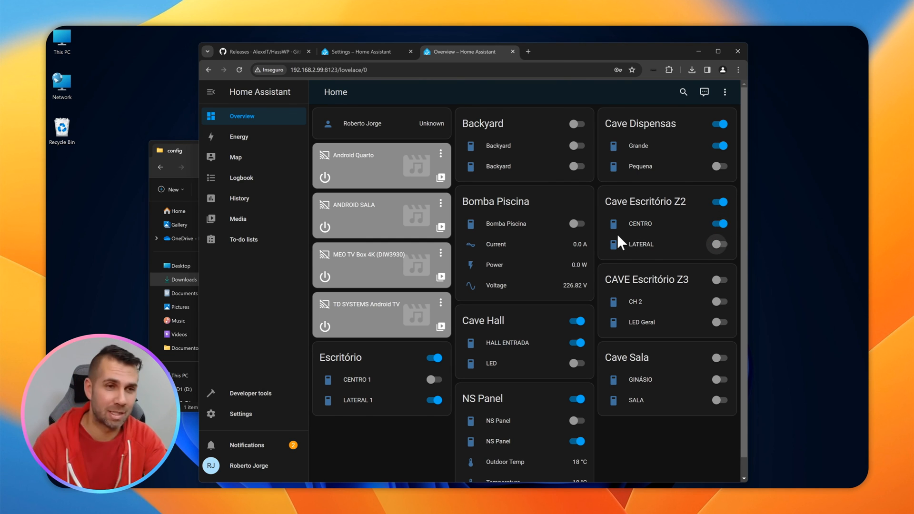
pyautogui.moveTo(510, 304)
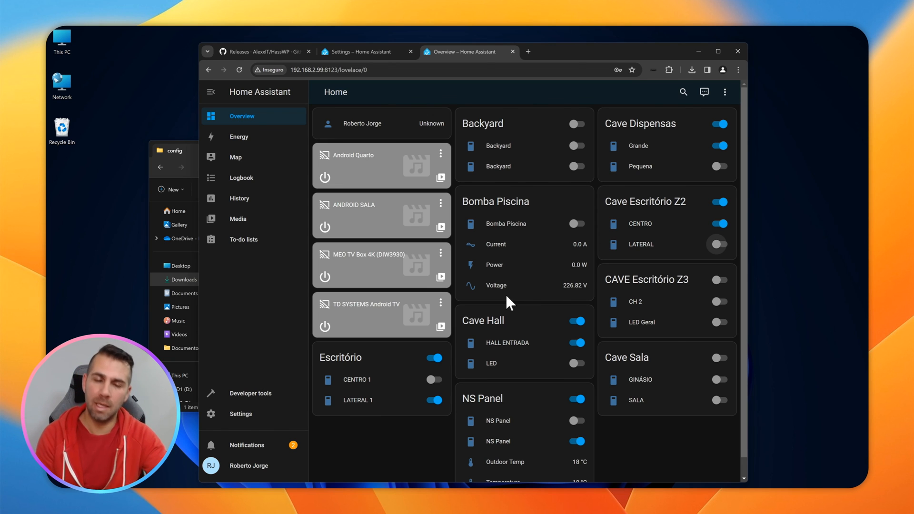
pyautogui.moveTo(401, 288)
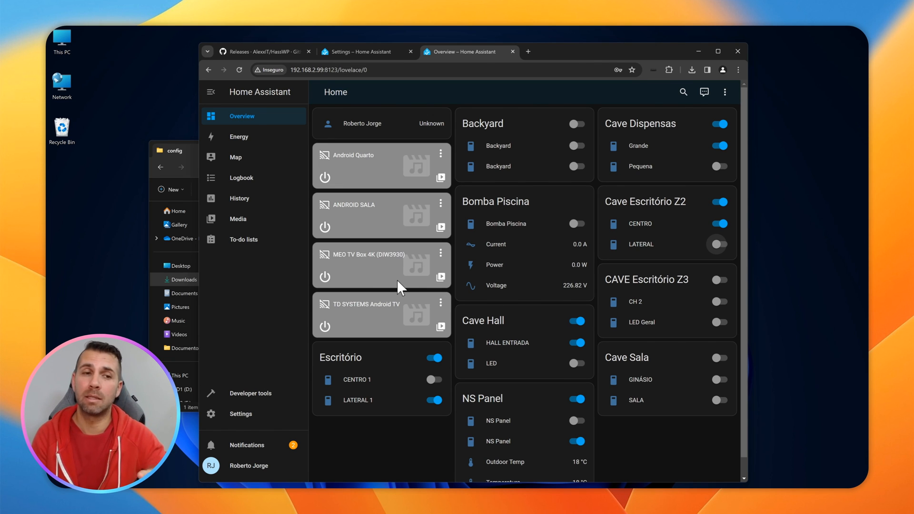